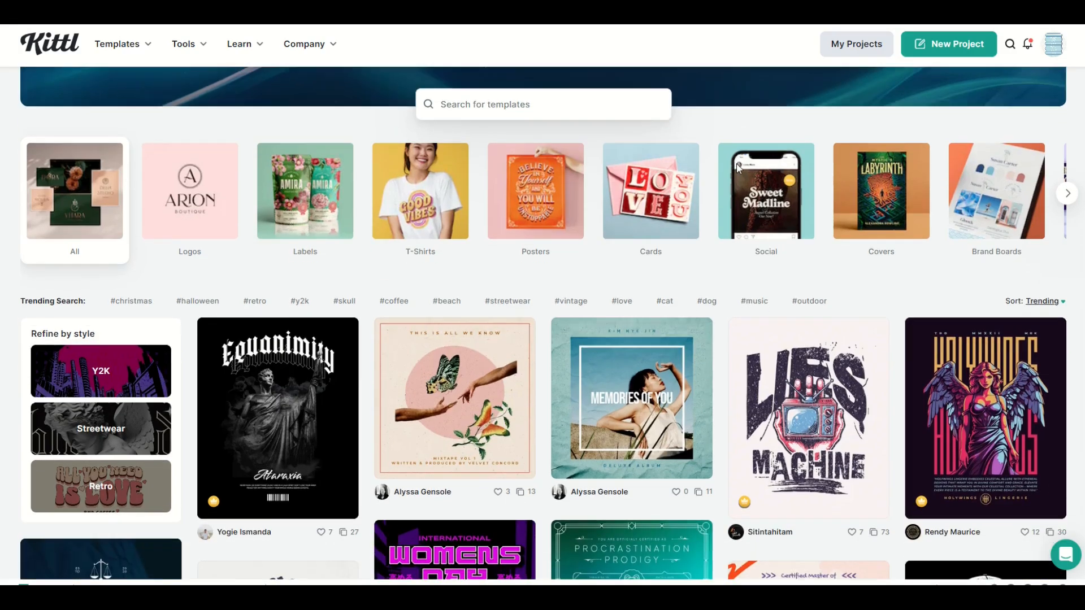
- Browse down the template gallery and bring up the Tools menu of editor and AI features
scroll(down, 3)
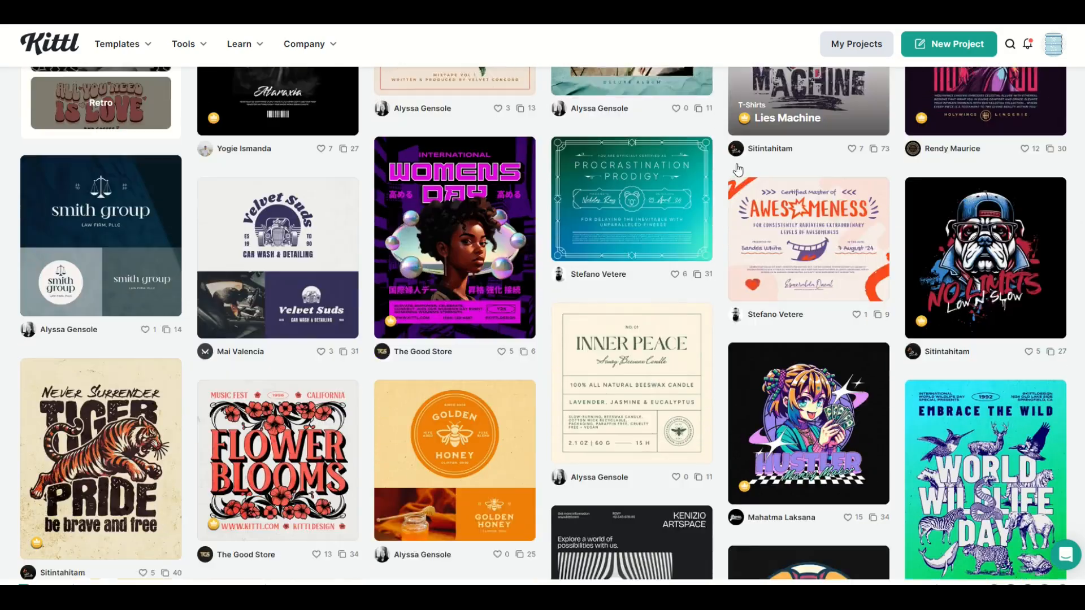
scroll(down, 3)
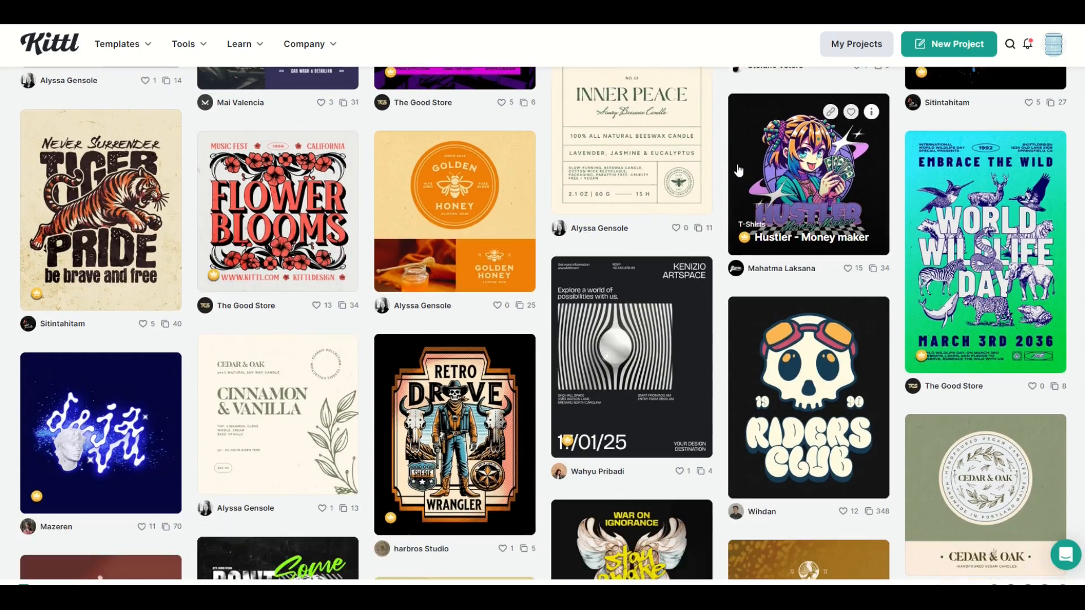
scroll(down, 3)
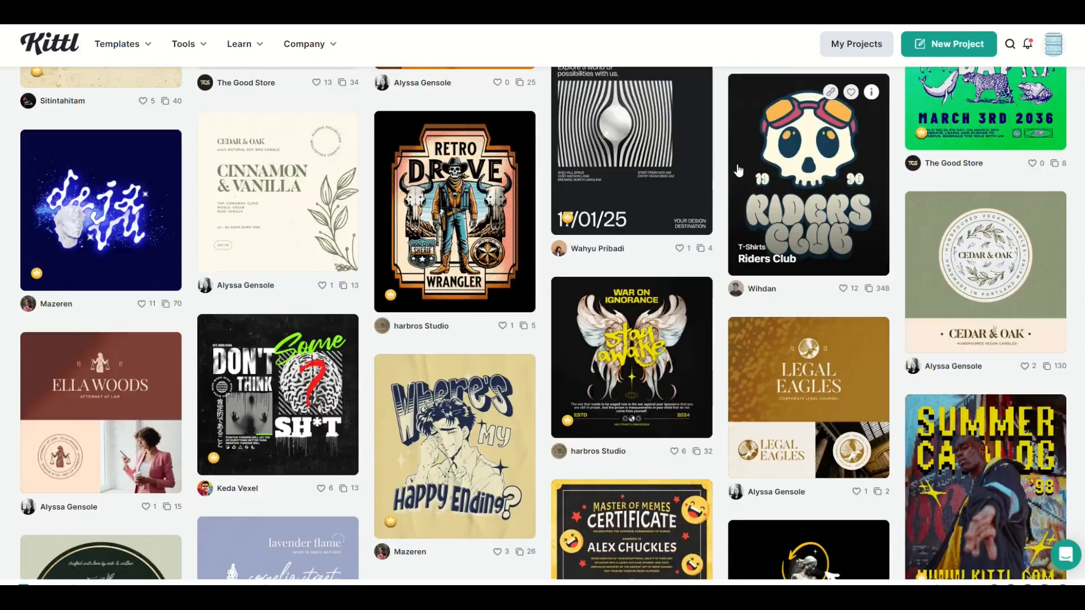
scroll(down, 3)
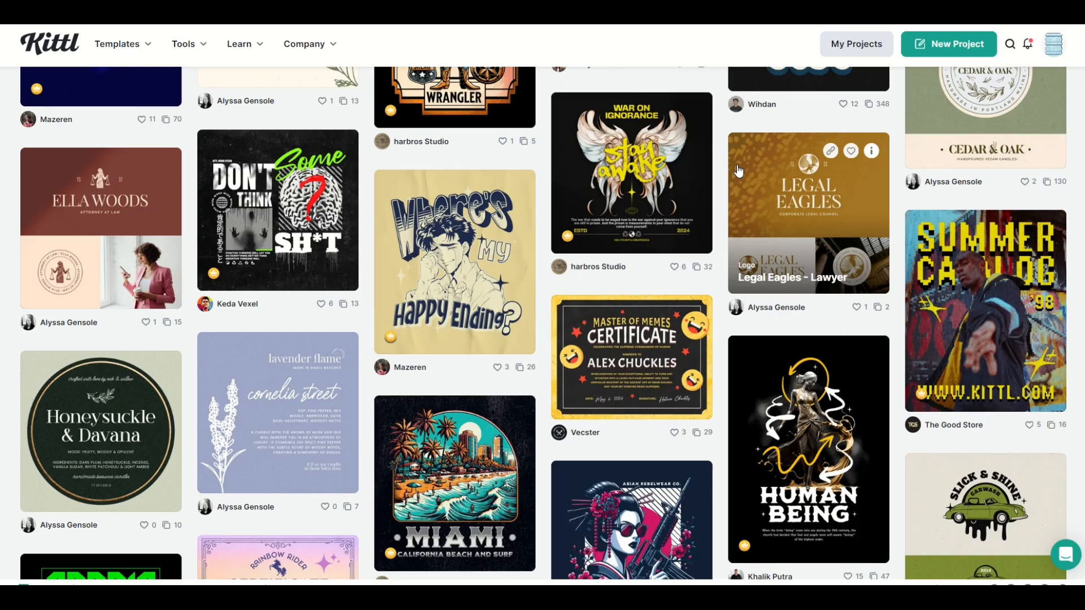
scroll(down, 3)
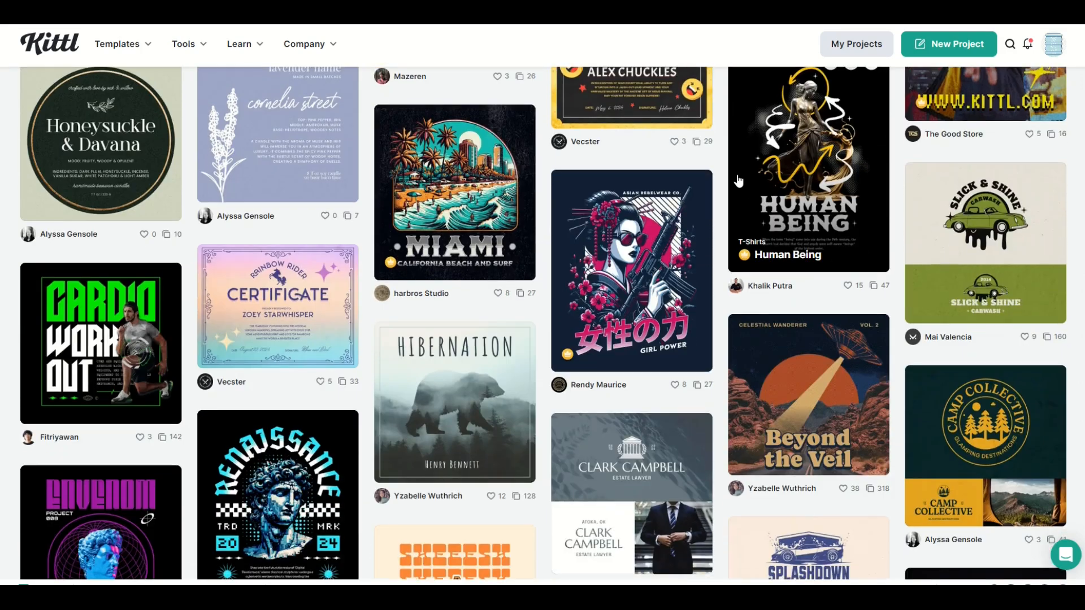
scroll(down, 3)
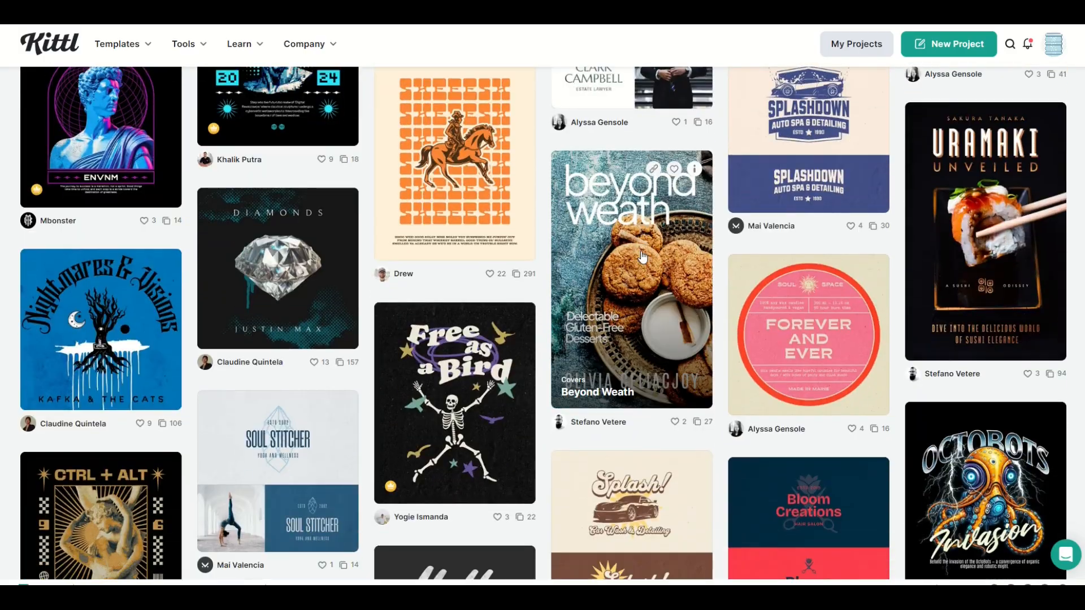
scroll(down, 3)
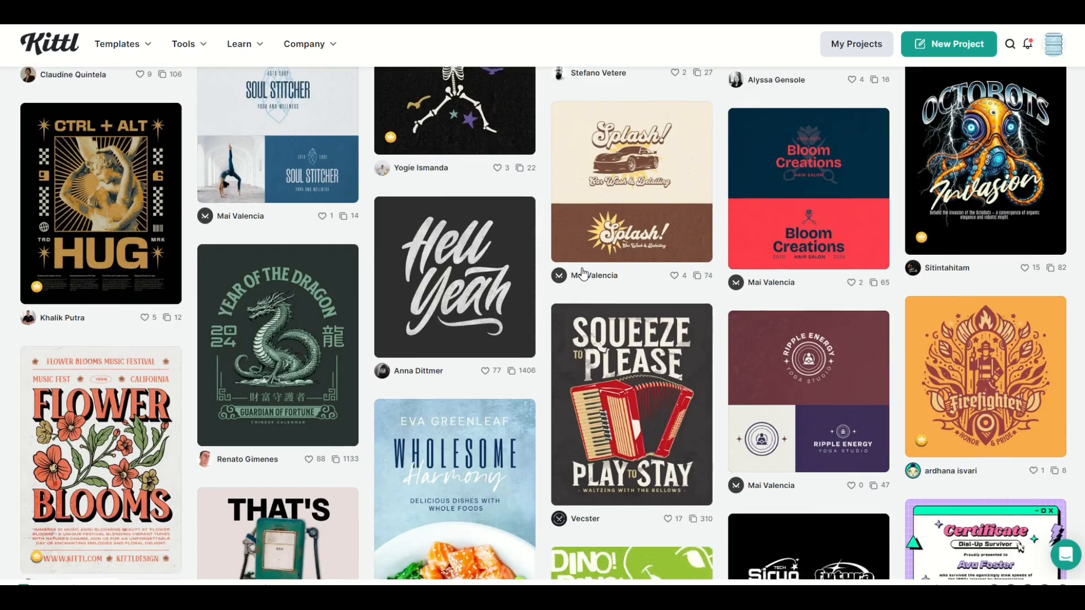
scroll(down, 3)
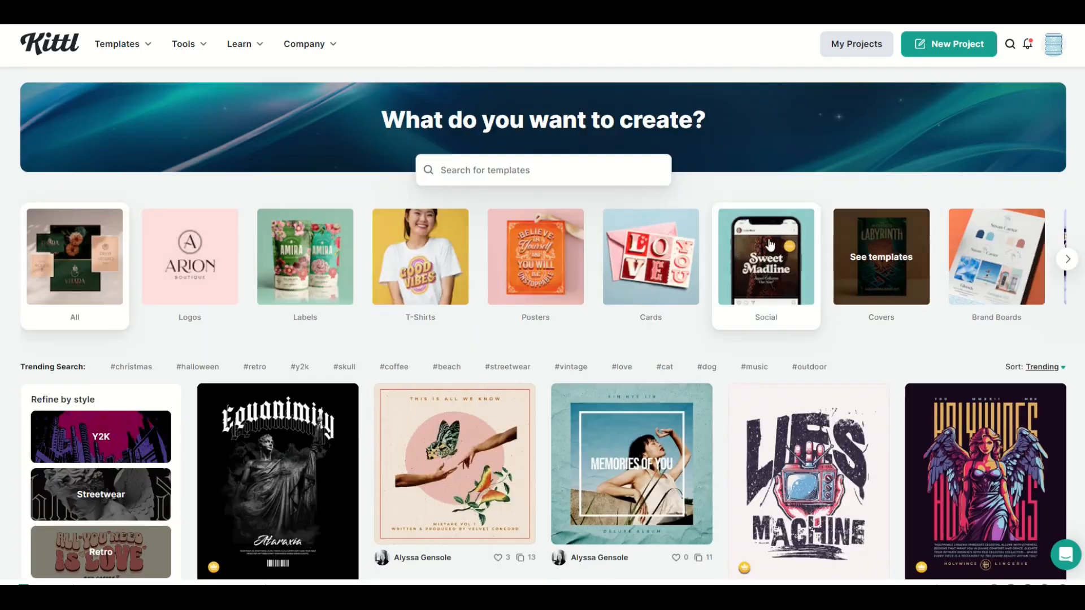
mouse_move(95, 59)
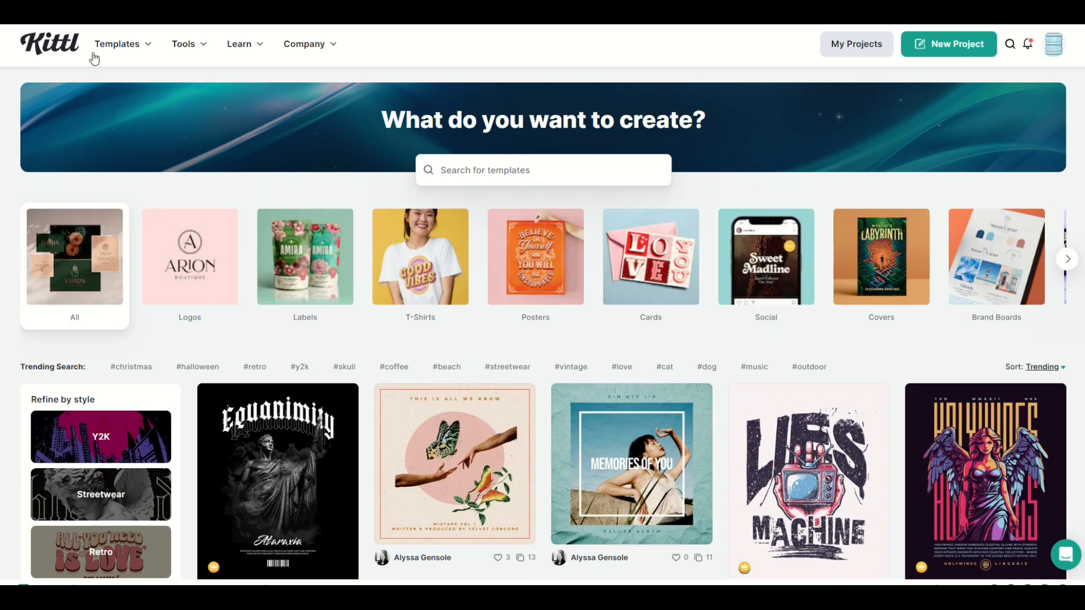
click(183, 44)
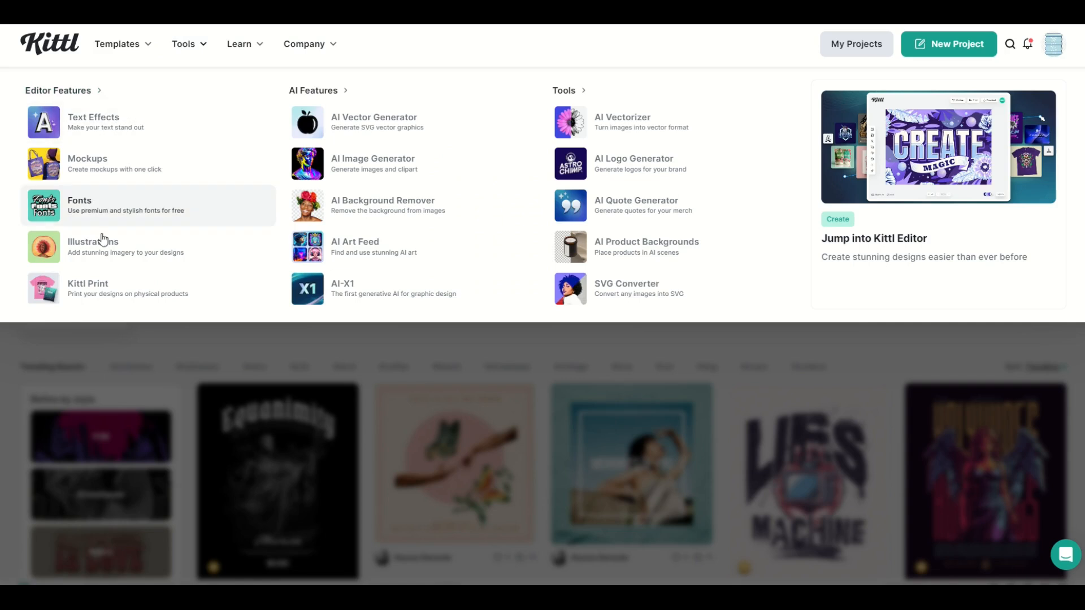
mouse_move(438, 275)
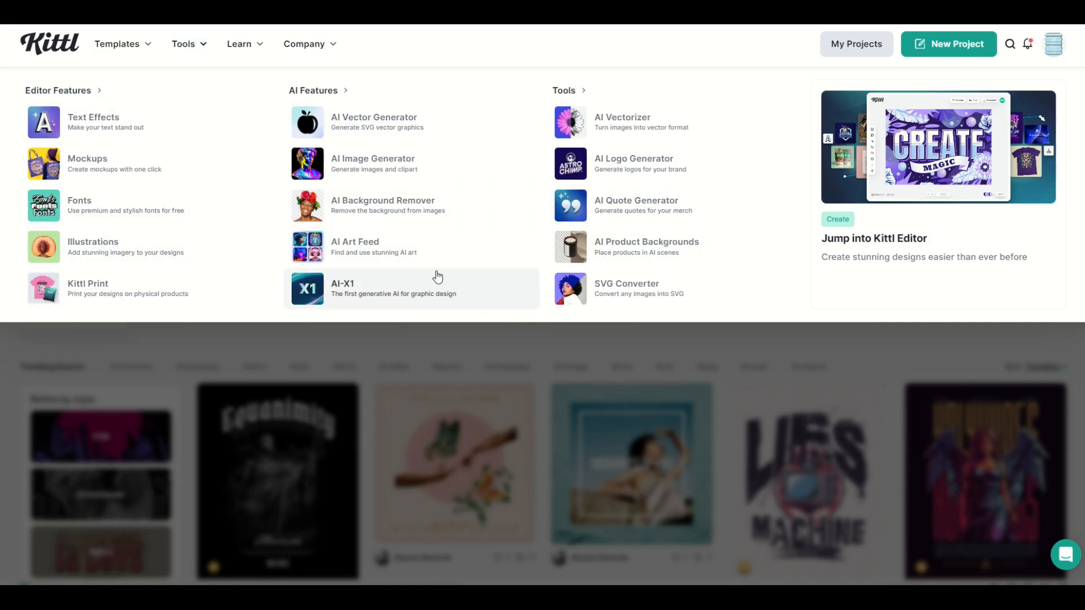
mouse_move(280, 257)
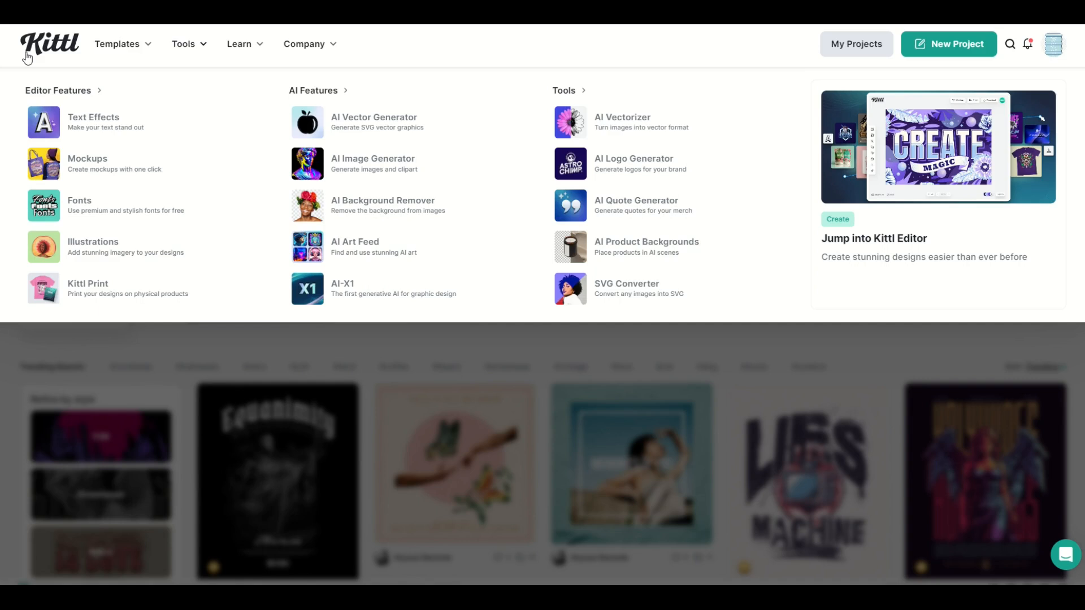
mouse_move(50, 82)
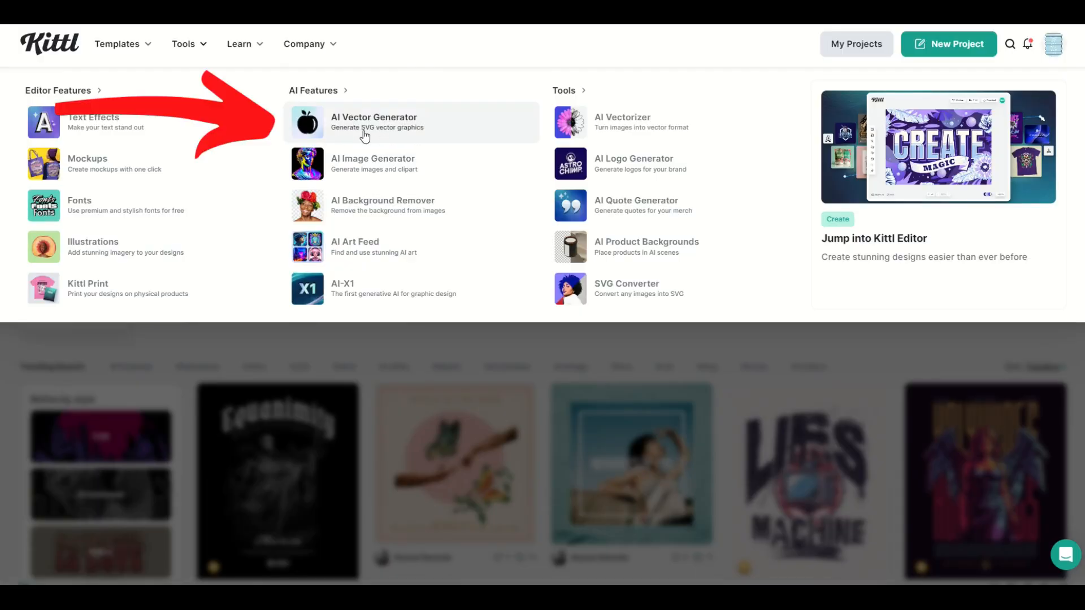
mouse_move(361, 171)
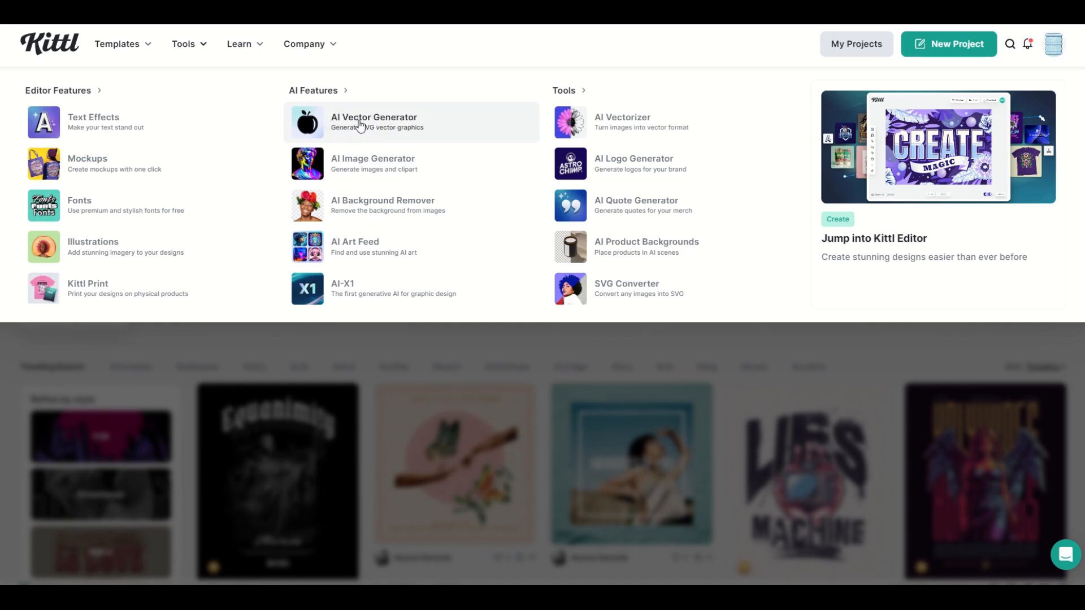
- Start a new design from the AI Vector Generator page via 'Generate Vector Art with Kittl AI'
click(373, 122)
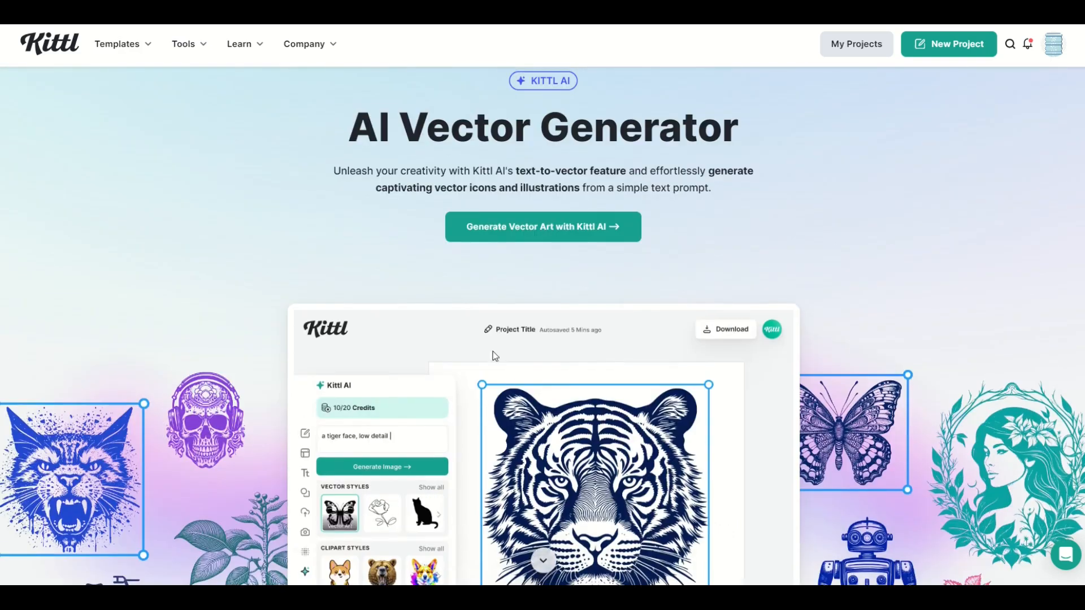
mouse_move(524, 232)
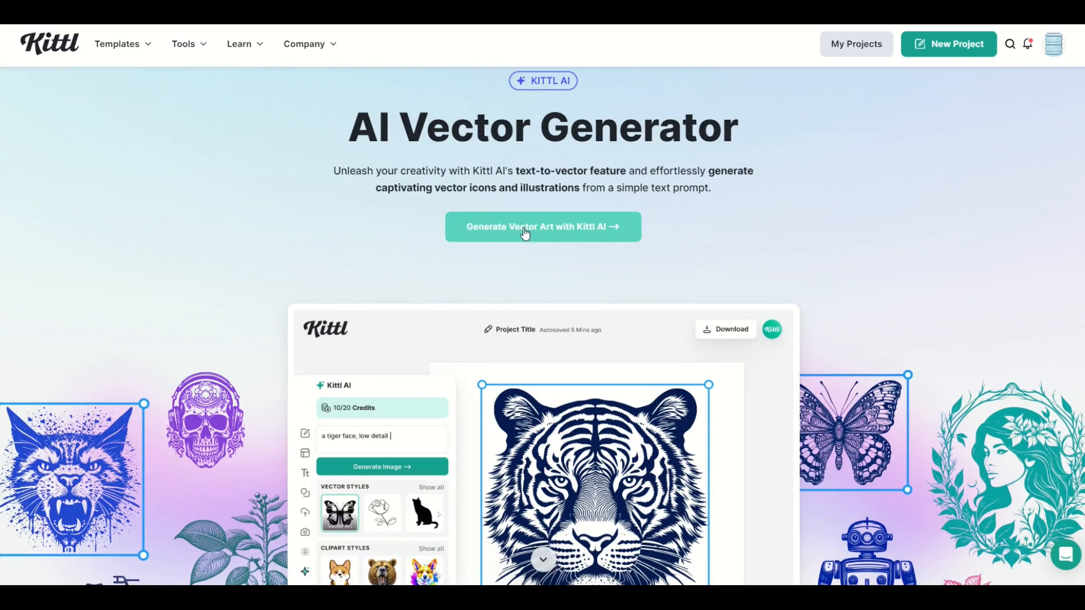
click(542, 226)
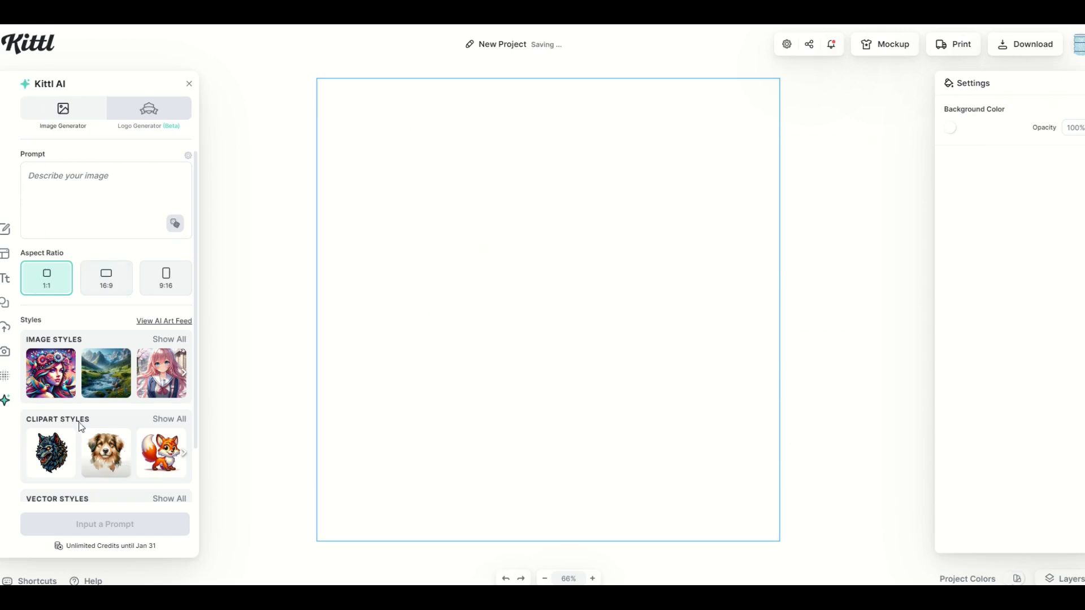
- Generate a cat image in the Psychedelic style from the prompt 'cat' and enlarge it over the canvas
click(188, 83)
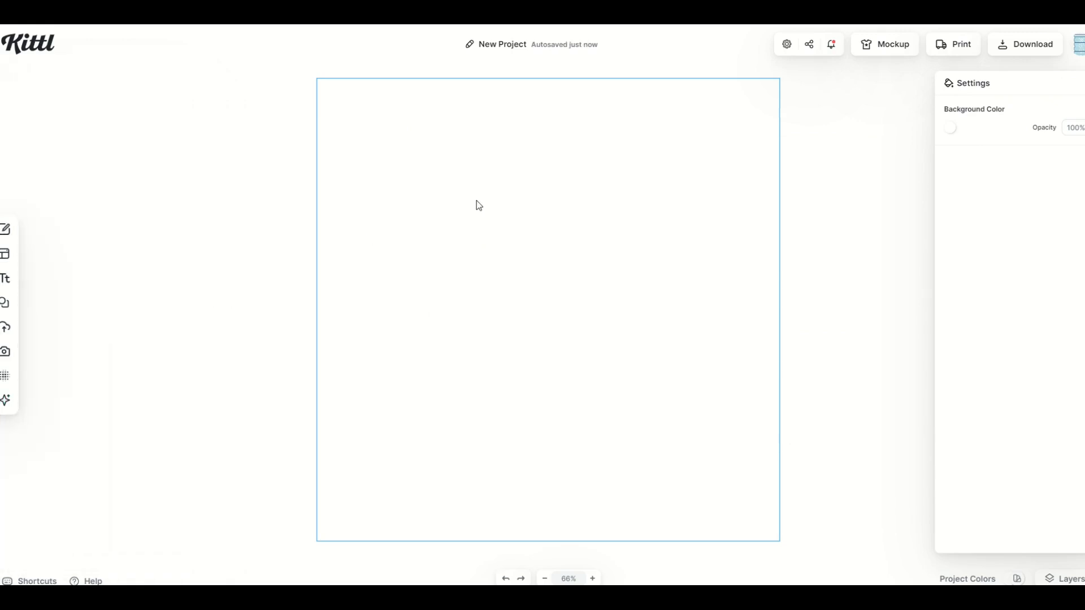
mouse_move(506, 364)
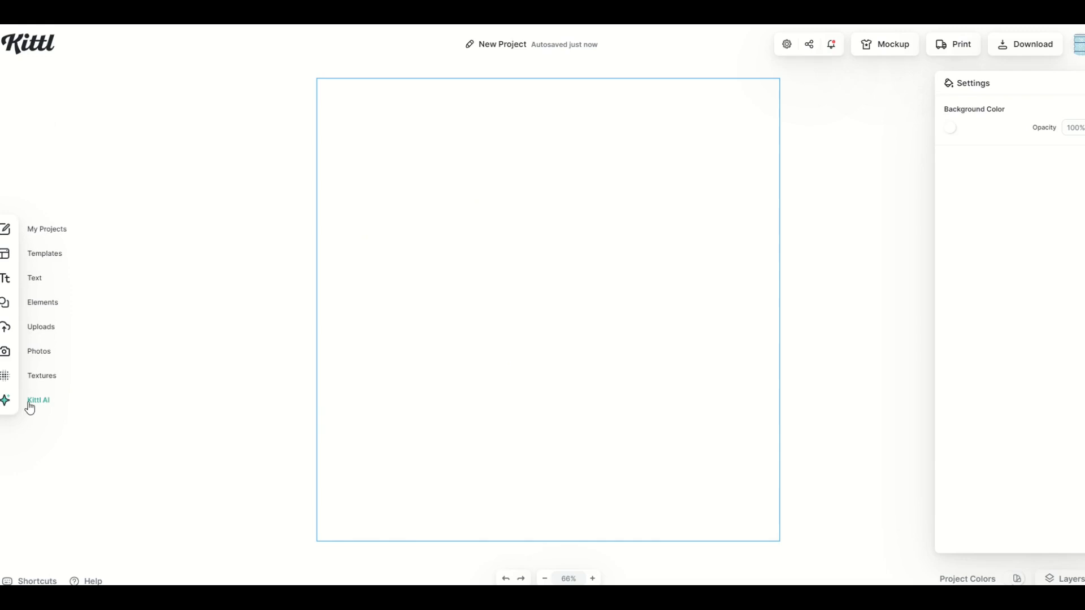
click(37, 400)
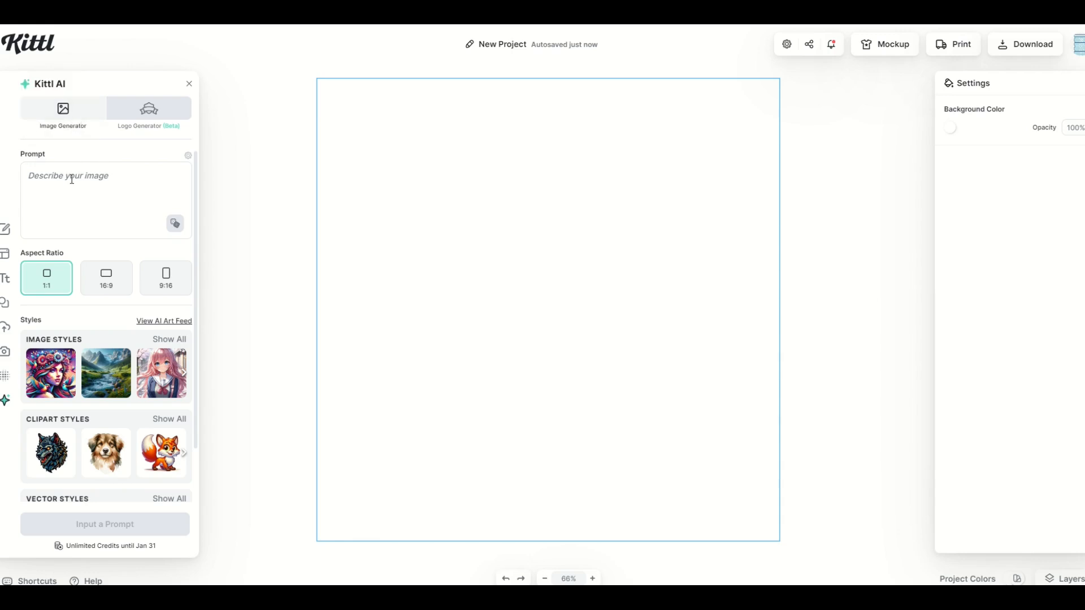
text(cat)
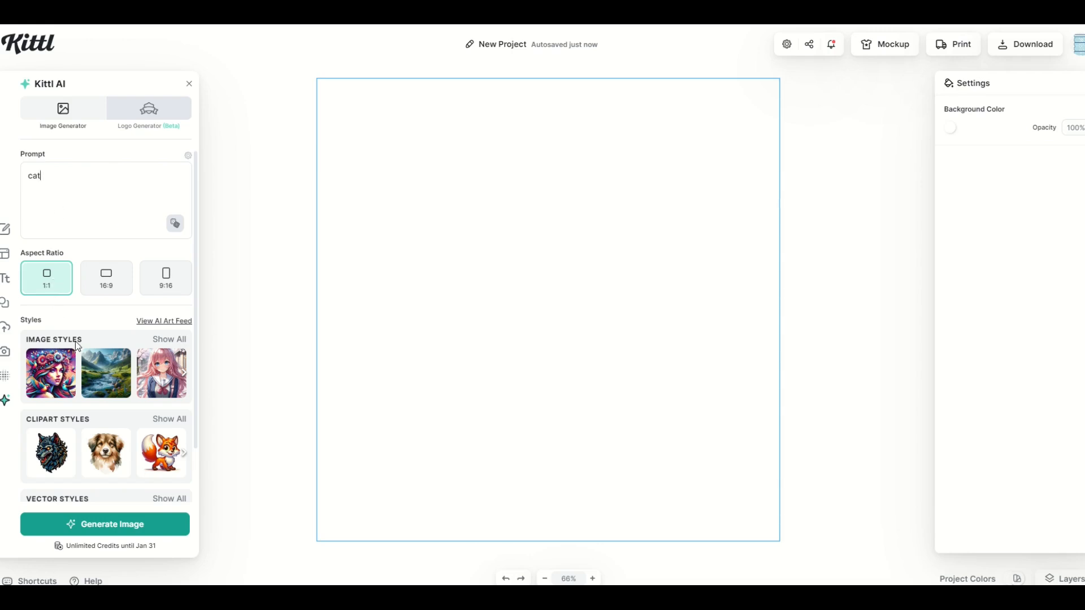
click(168, 339)
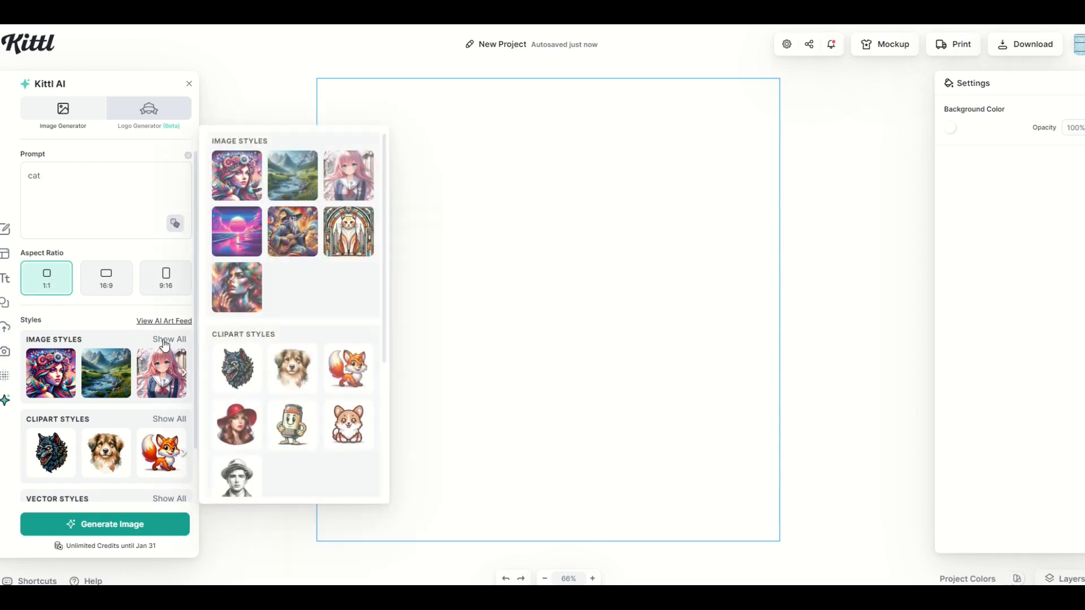
mouse_move(276, 230)
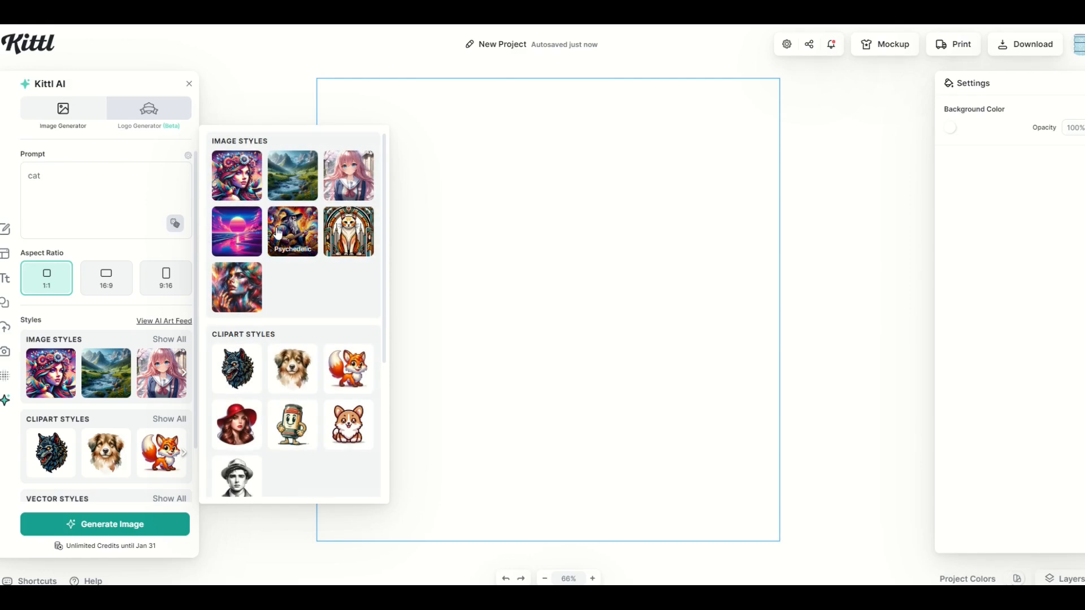
mouse_move(291, 175)
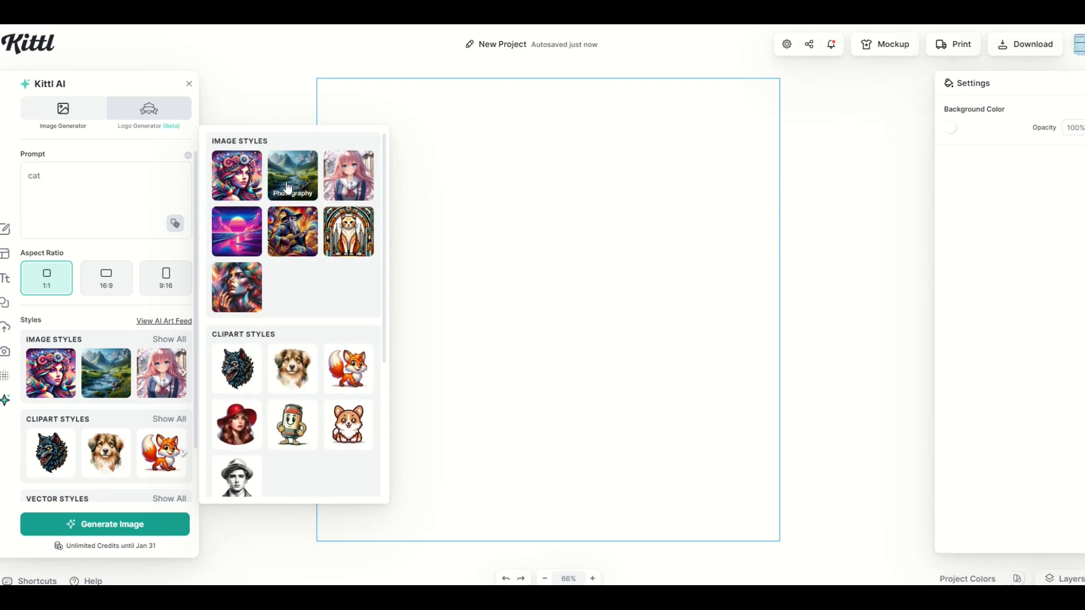
mouse_move(348, 175)
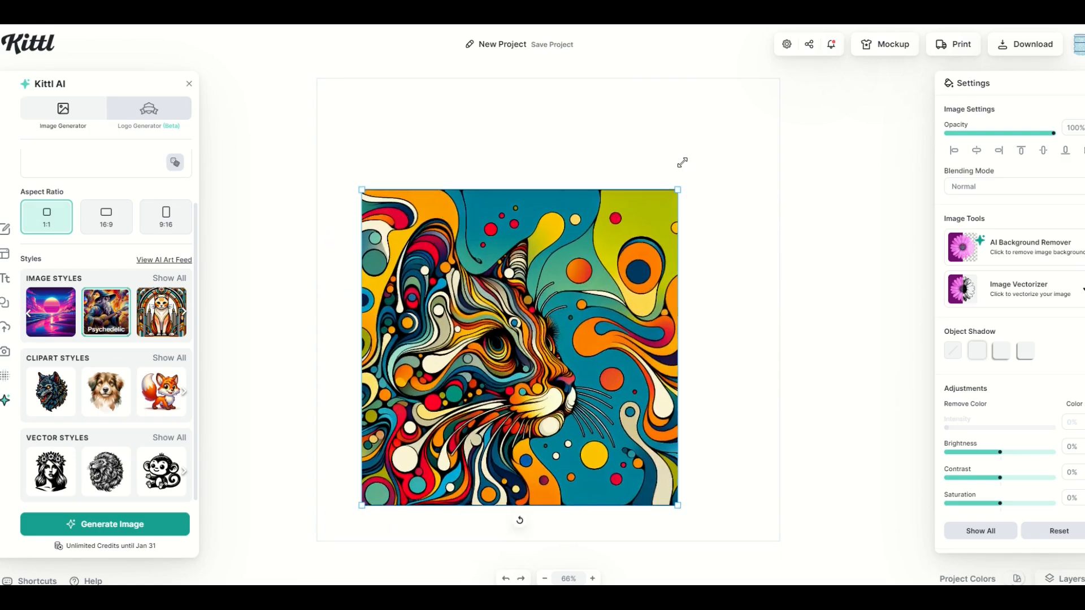
drag(677, 190, 758, 101)
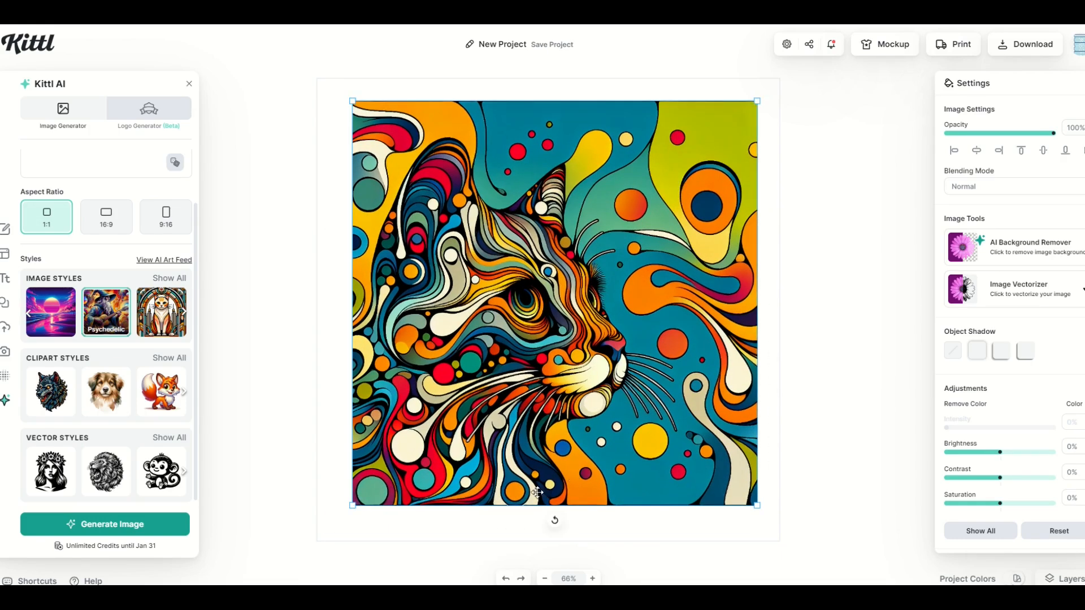
mouse_move(599, 515)
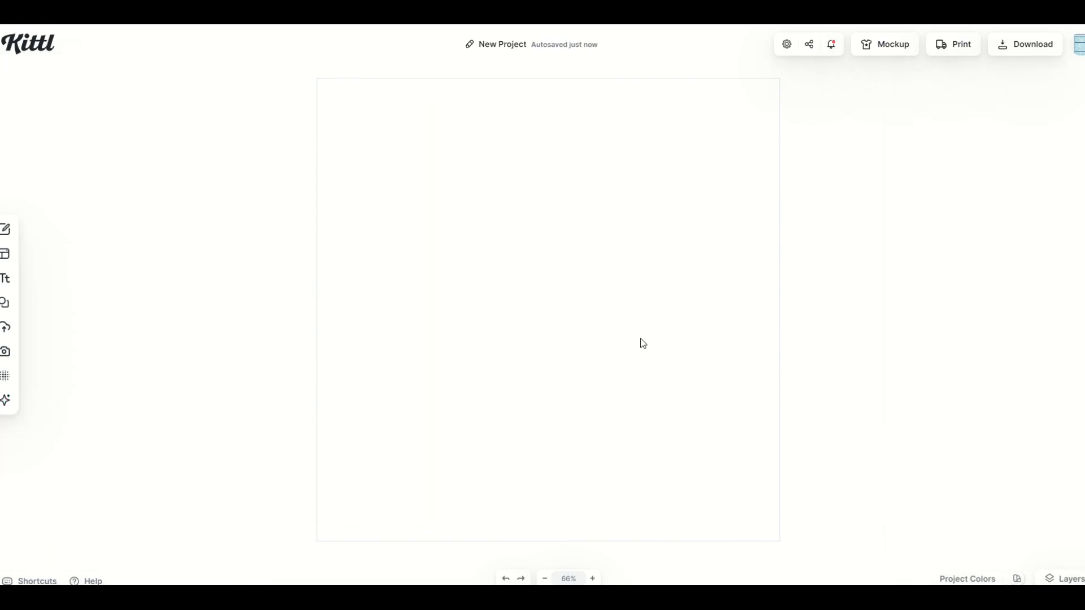
mouse_move(191, 332)
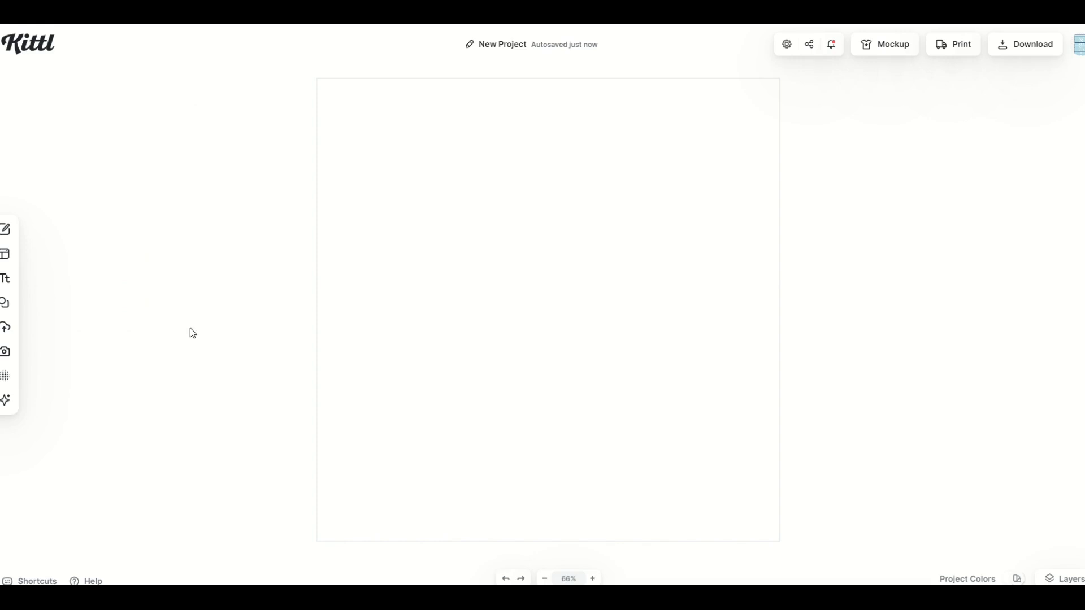
- Generate a black cat silhouette using the Silhouette vector style from Kittl AI
click(5, 401)
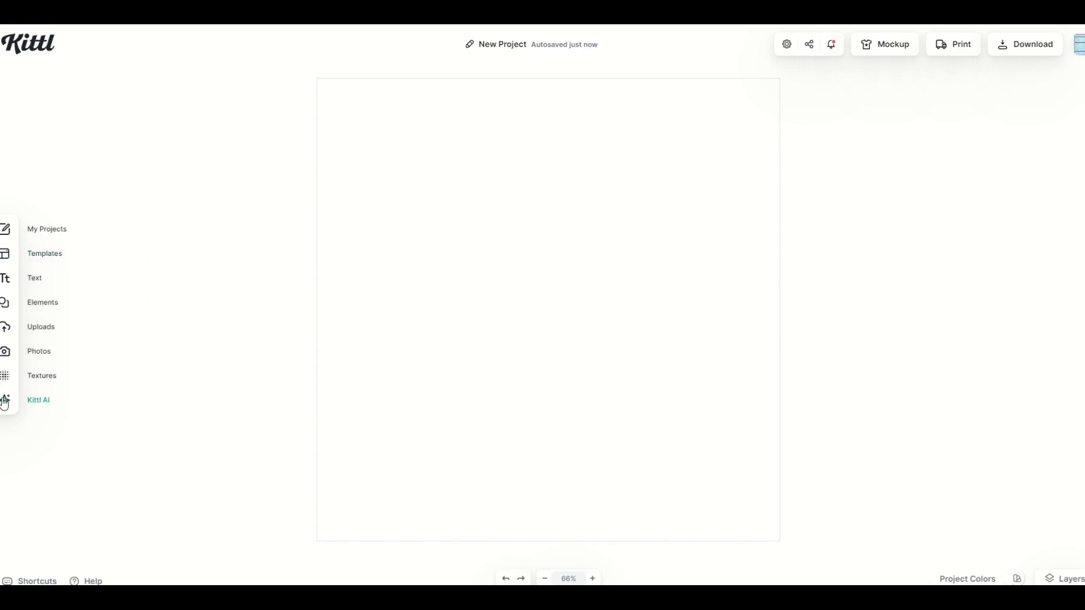
click(6, 400)
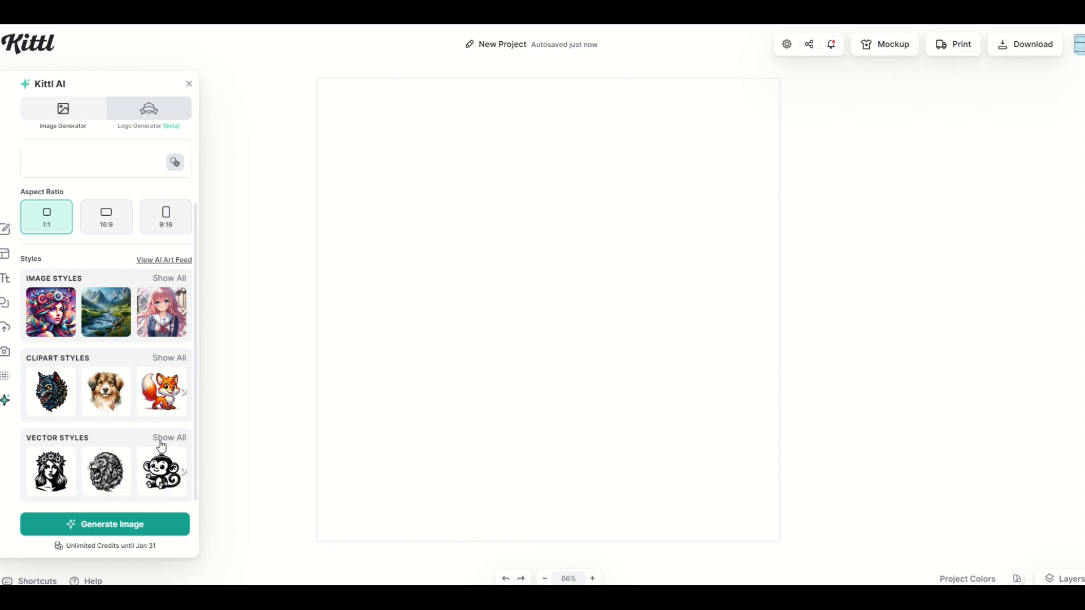
click(168, 437)
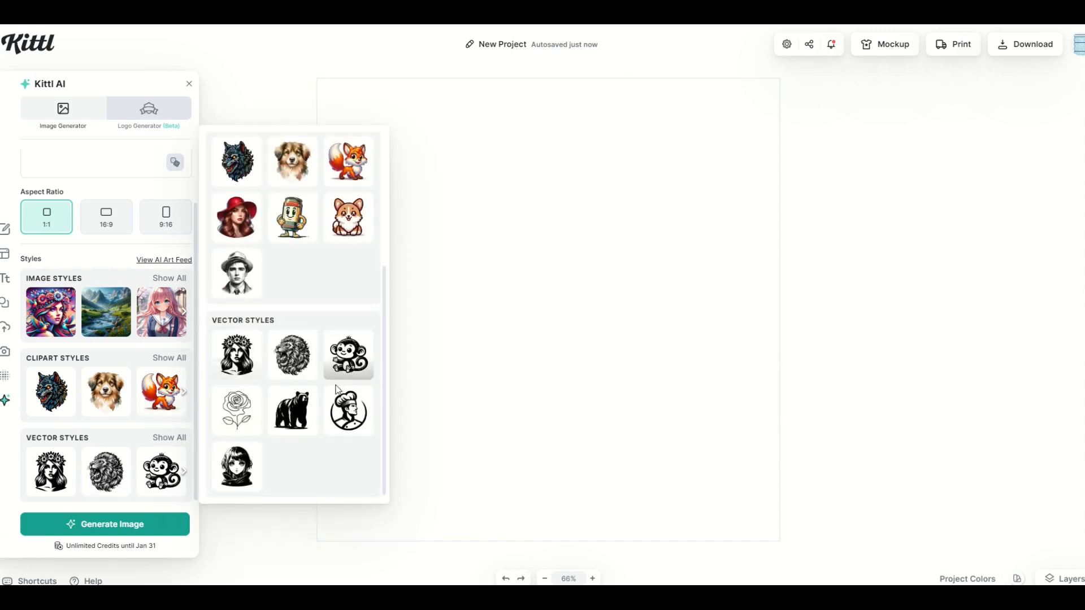
mouse_move(235, 466)
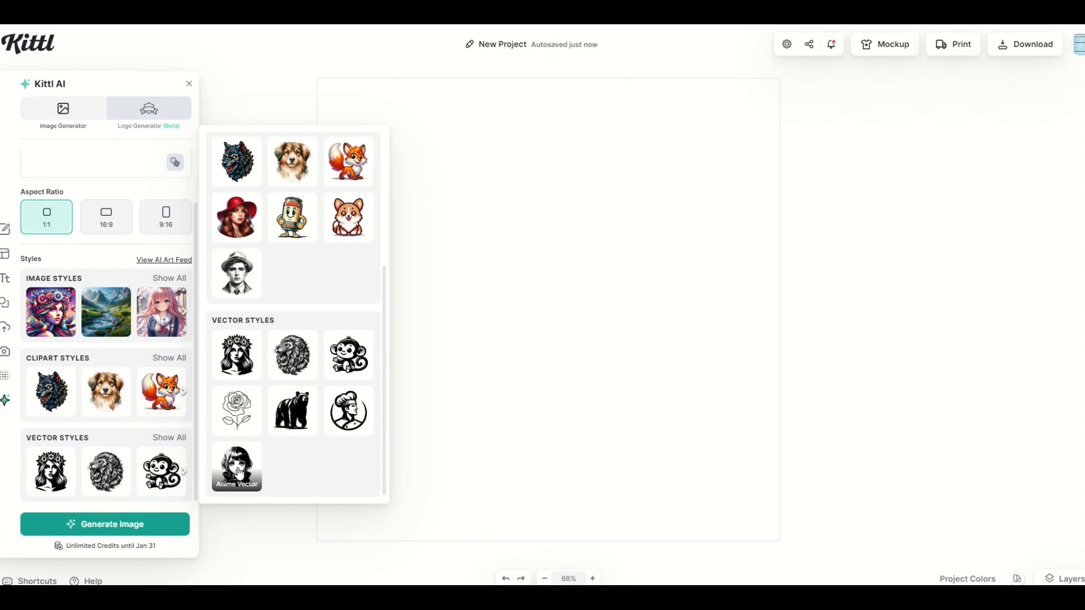
mouse_move(291, 412)
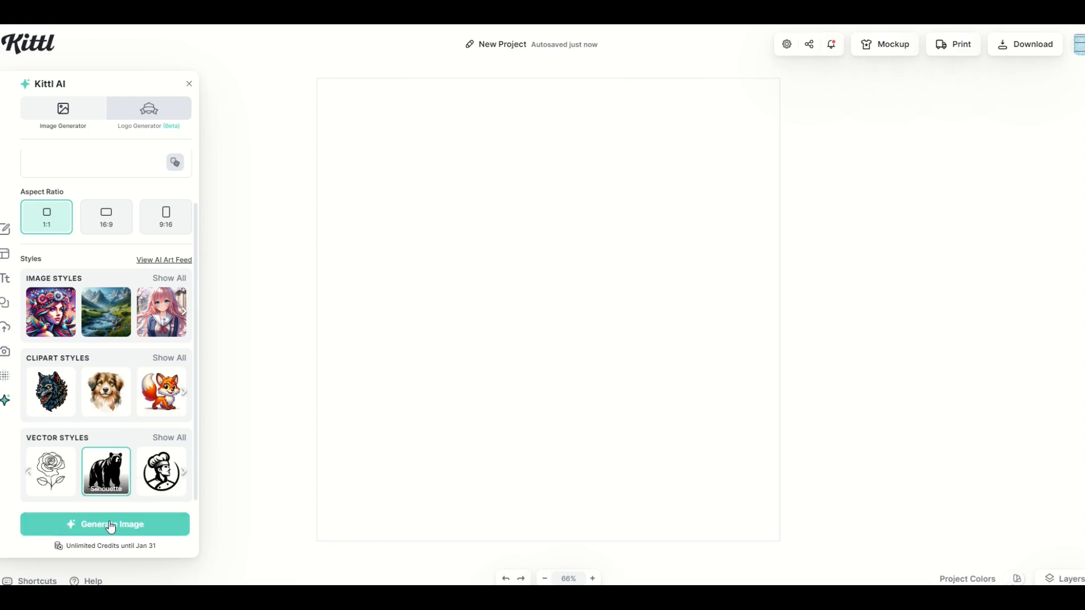
click(105, 524)
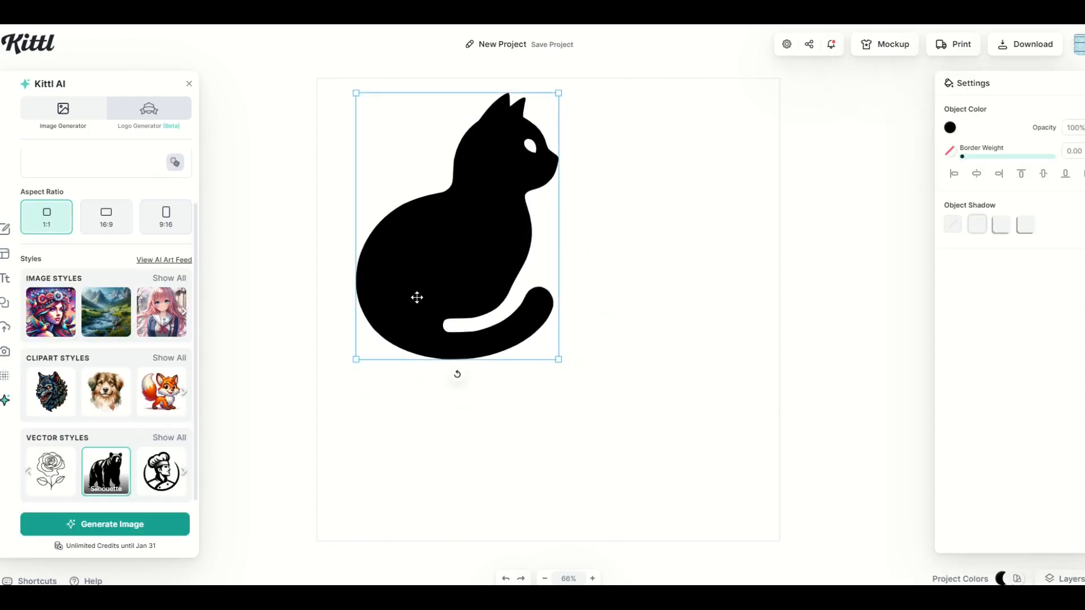
mouse_move(404, 309)
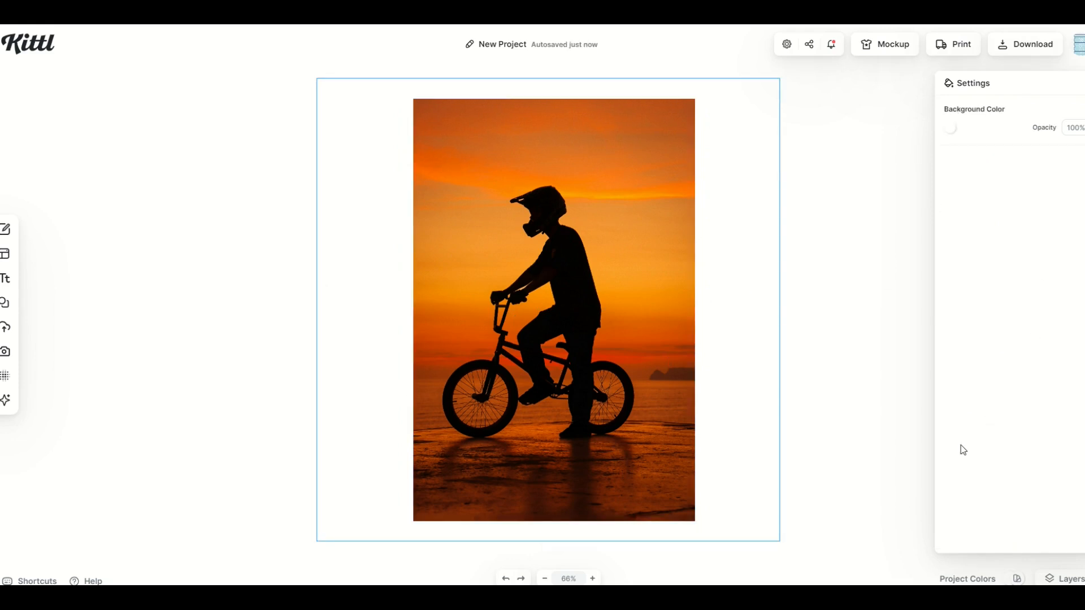
- Remove the cyclist photo's background and stretch a sunset landscape photo across the canvas behind him
click(553, 310)
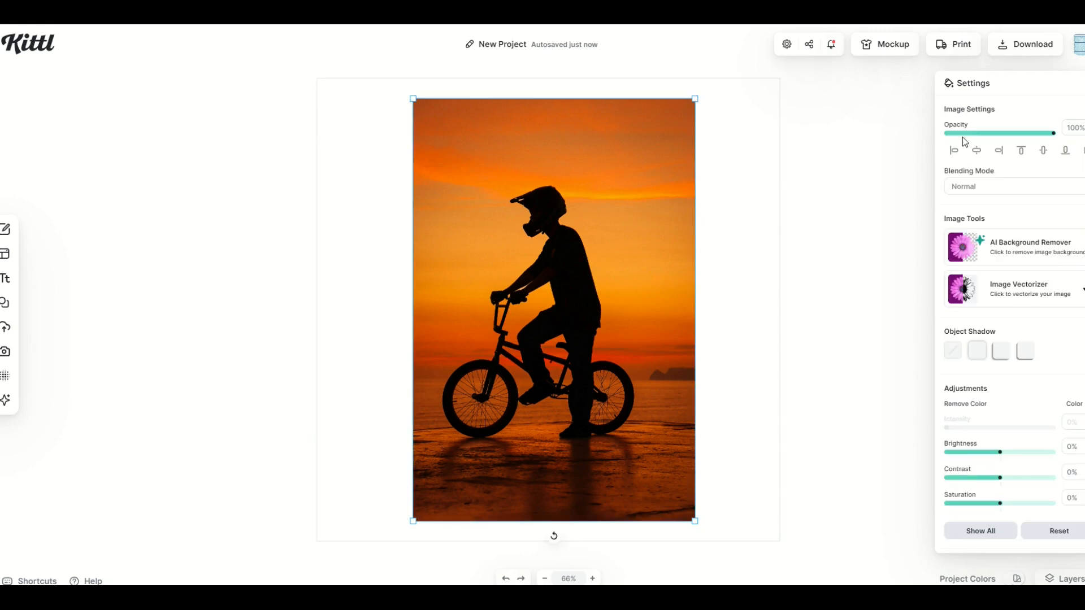
mouse_move(960, 44)
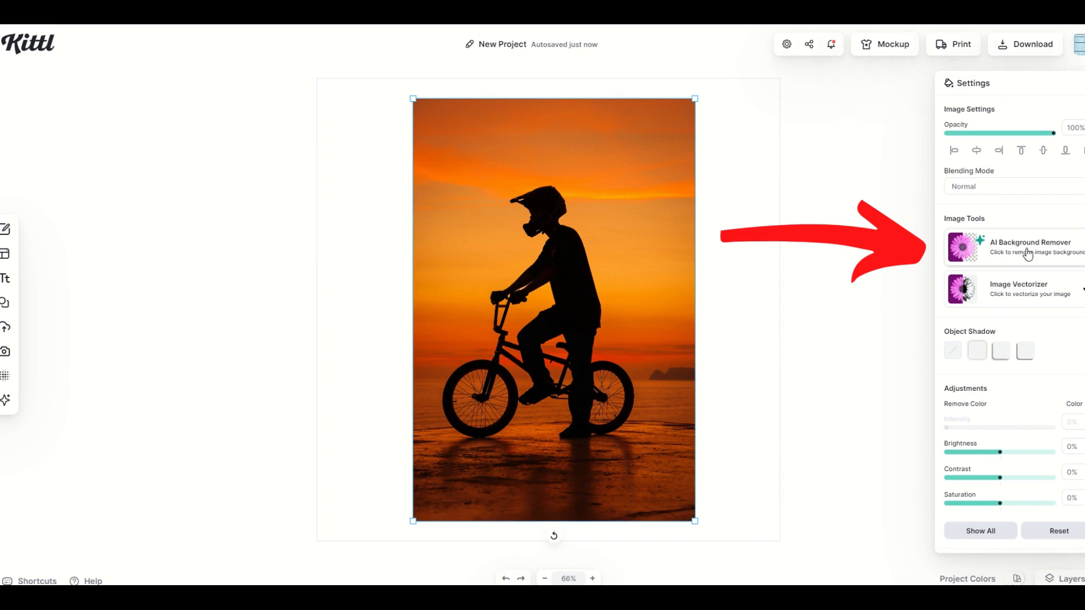
click(1028, 246)
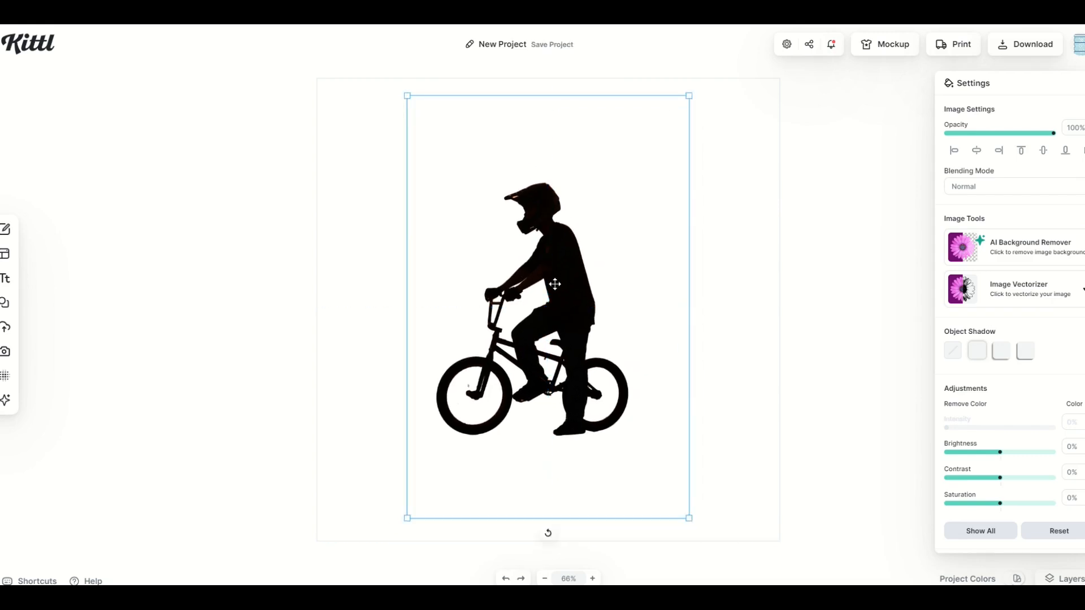
mouse_move(398, 398)
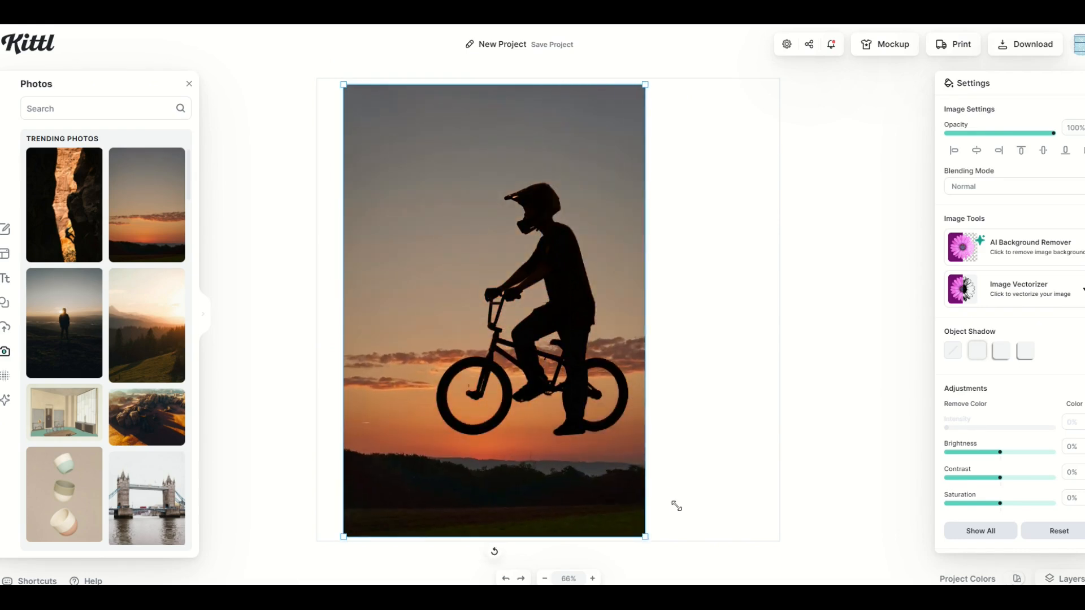
drag(492, 312, 586, 312)
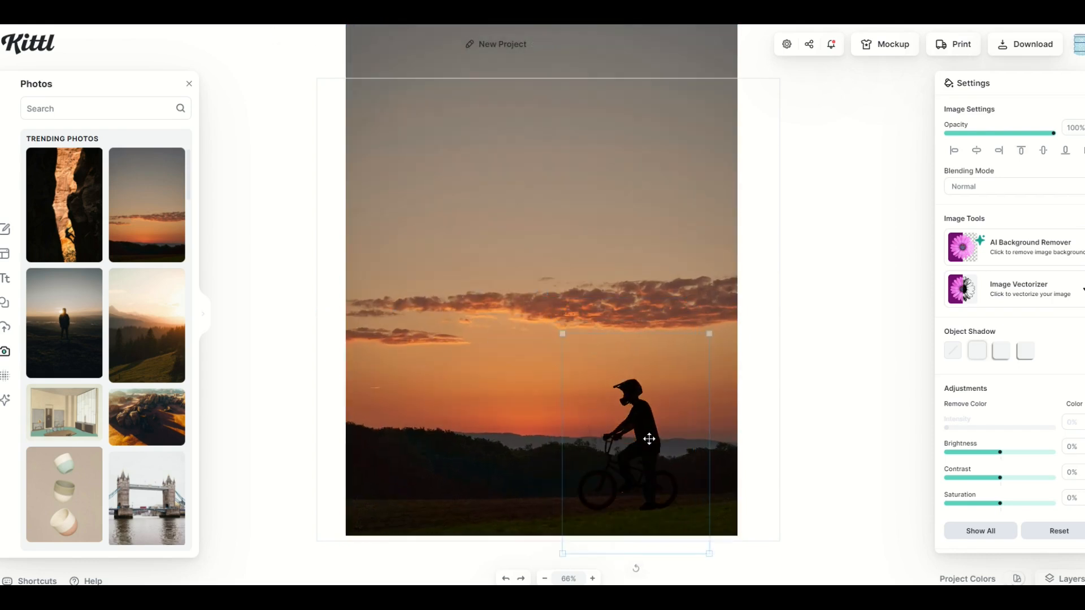
click(816, 359)
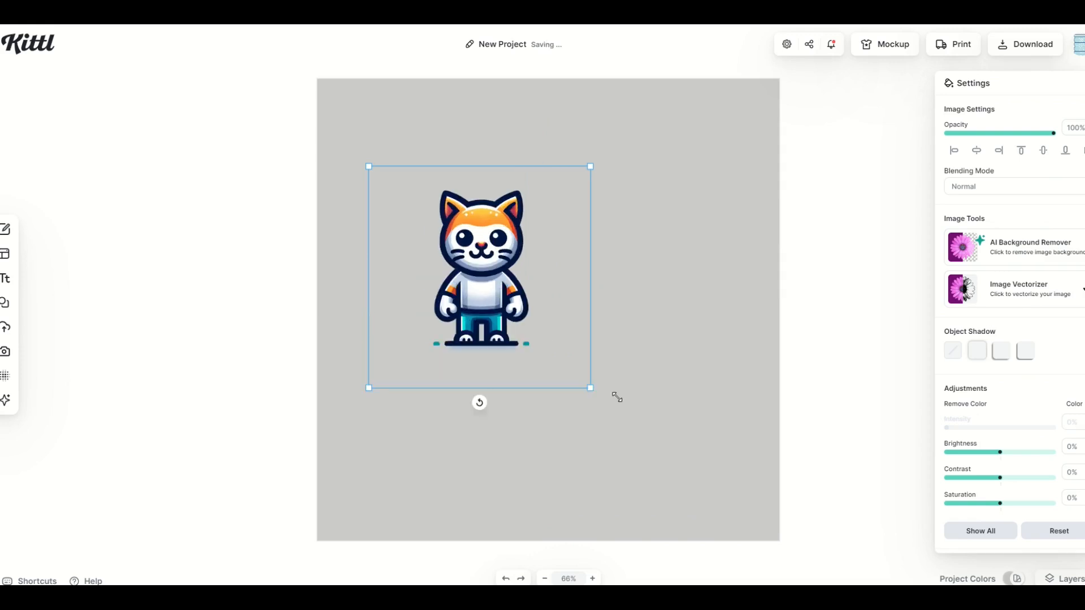
- Enlarge the cartoon cat image by its corner handle on the grey canvas
drag(589, 388, 697, 482)
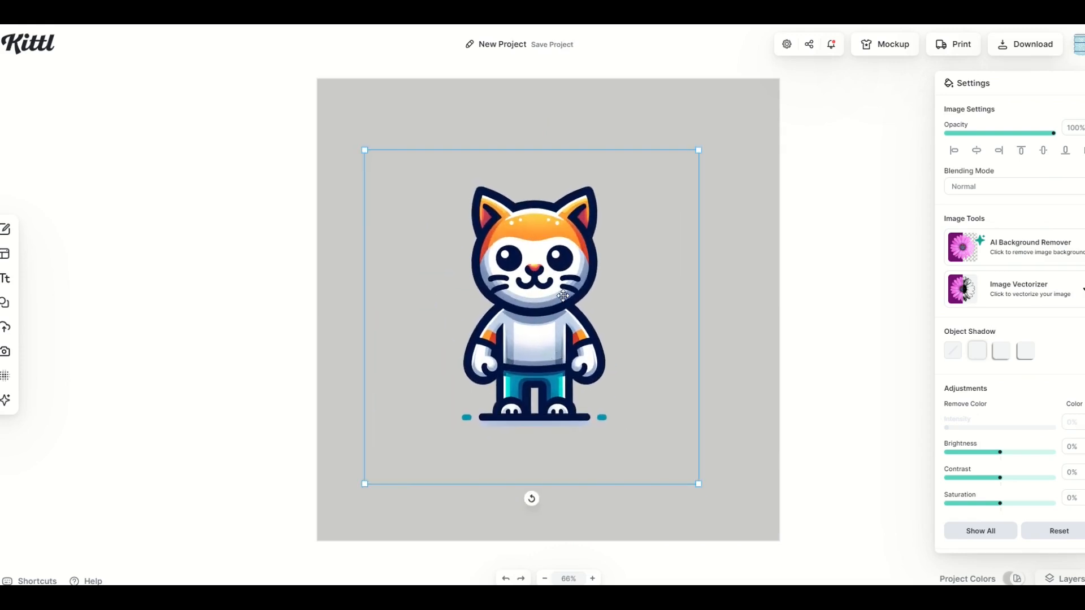
mouse_move(992, 171)
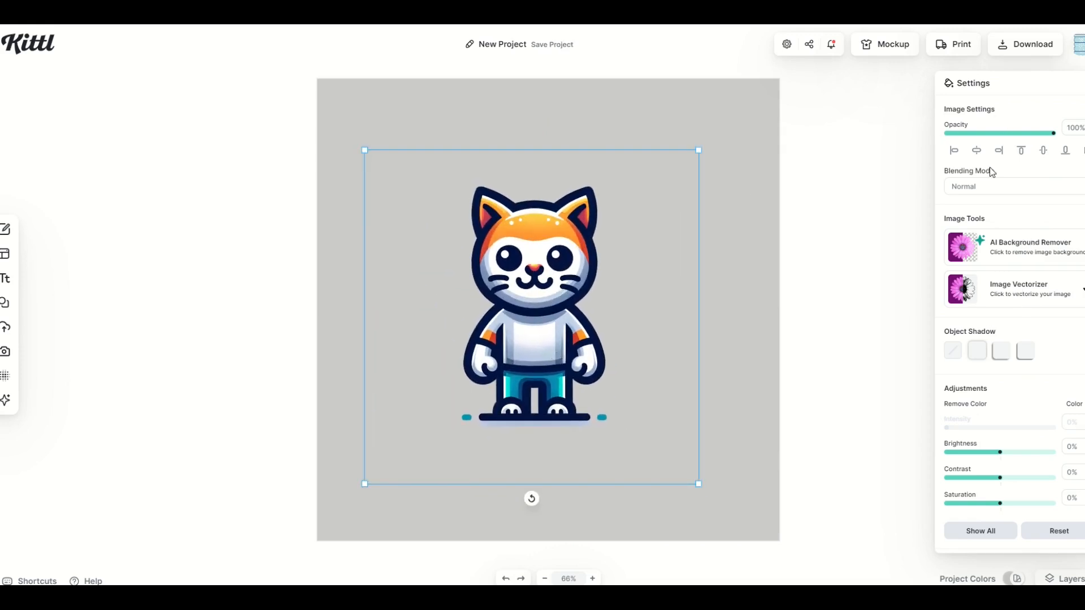
mouse_move(1021, 131)
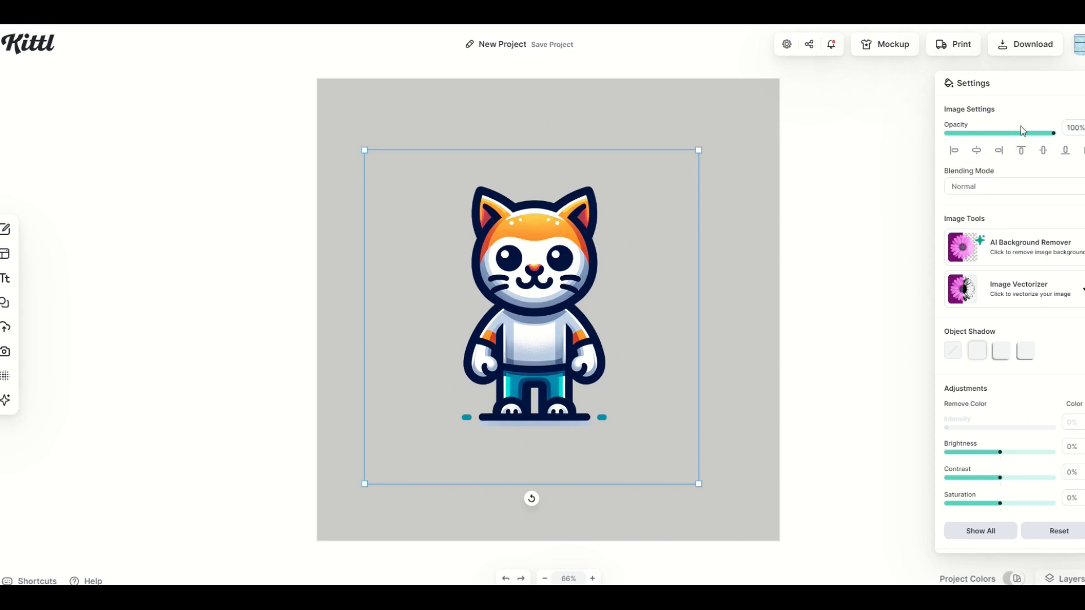
mouse_move(569, 248)
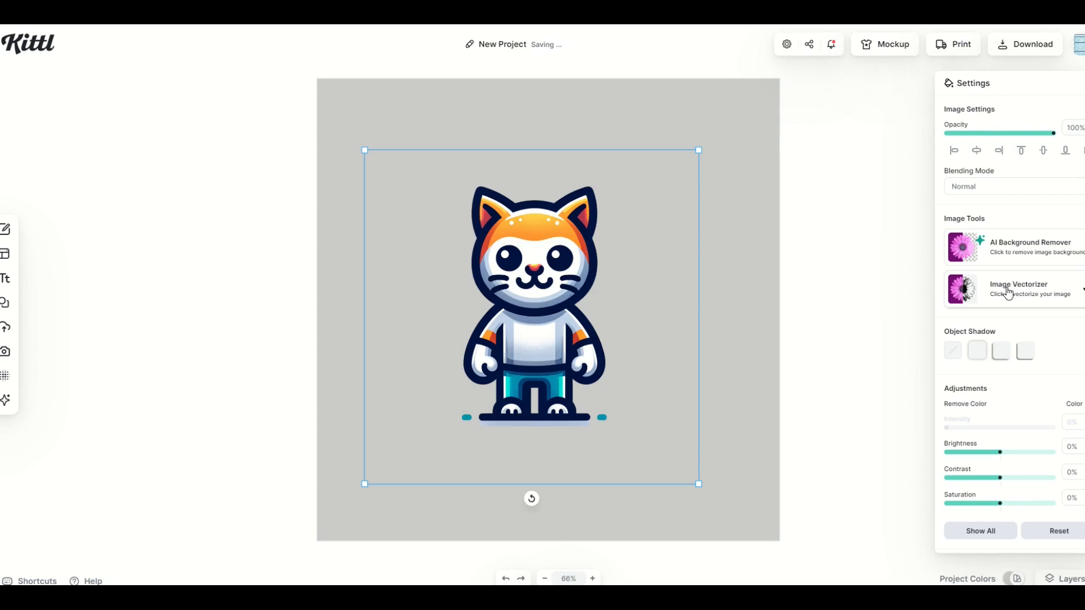
- Vectorize the cartoon cat with the Image Vectorizer colour count raised to 16
click(1017, 289)
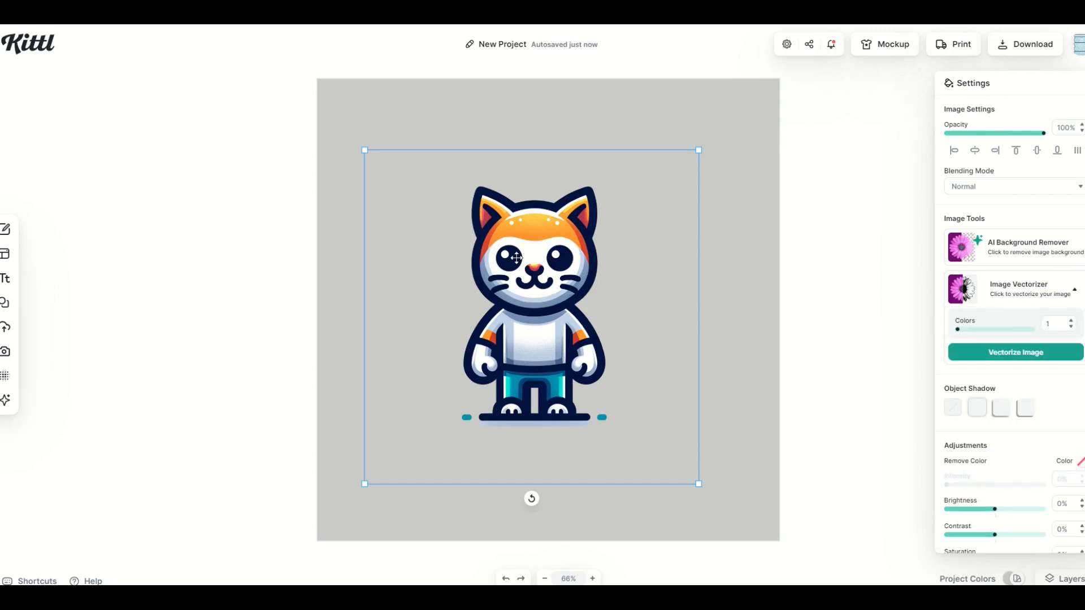
mouse_move(946, 329)
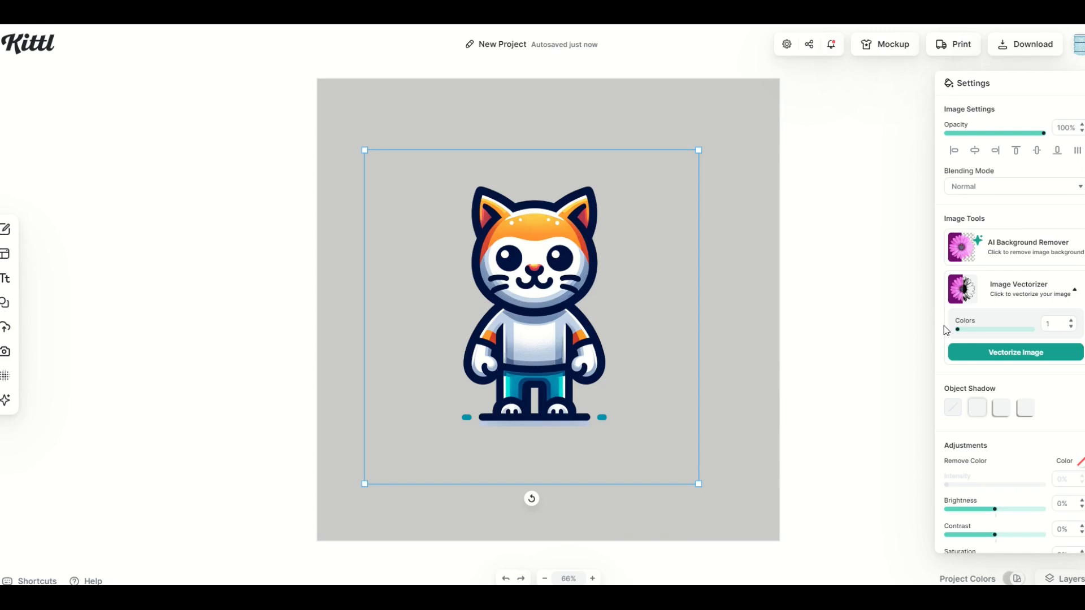
drag(958, 329, 1030, 329)
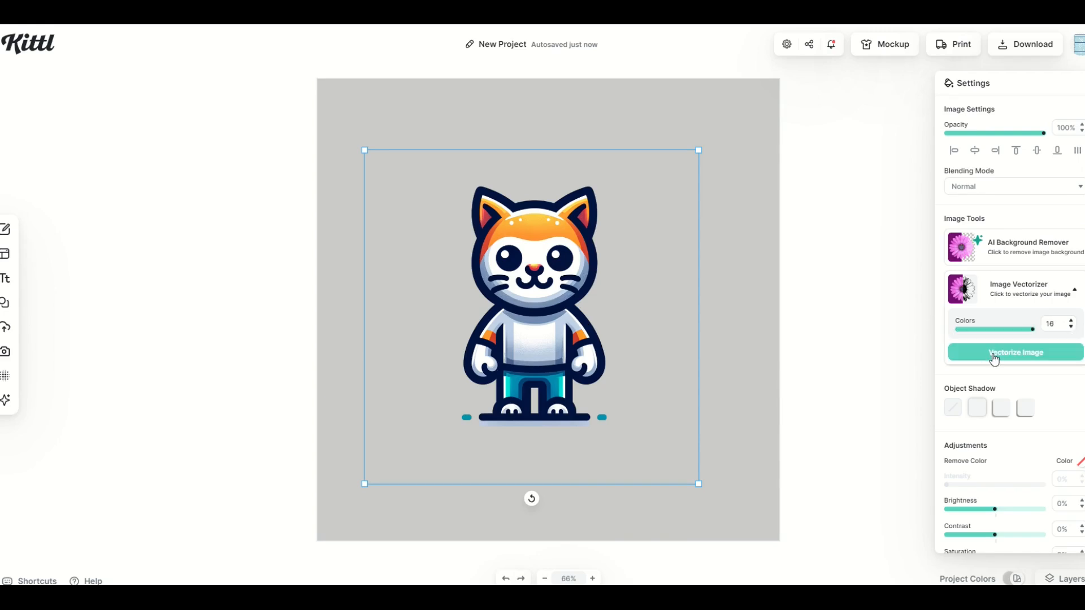
click(1015, 352)
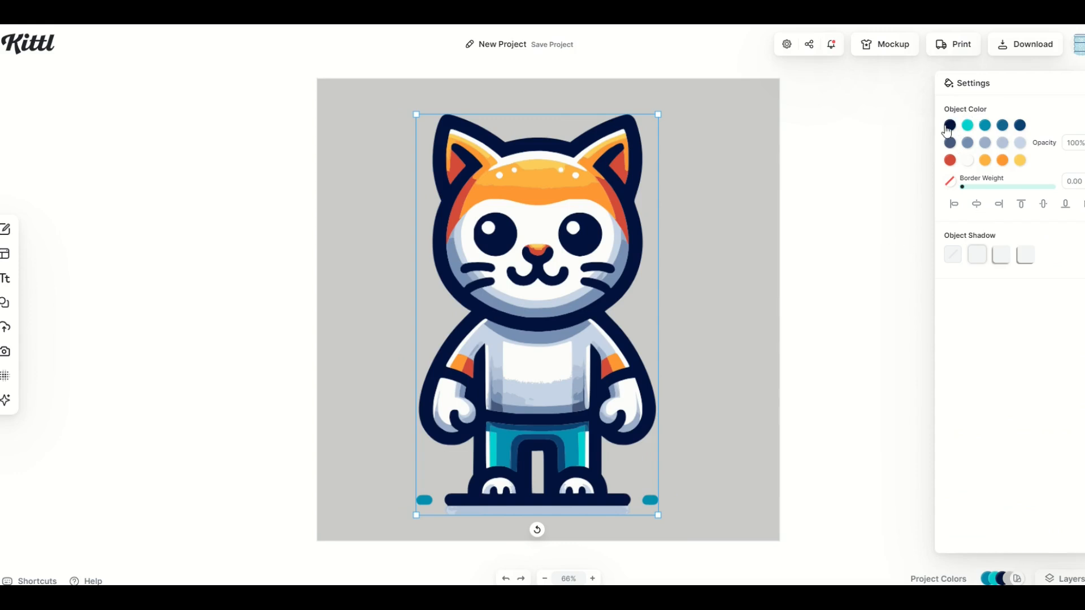
- Change the cat's dark outline object colour to deep navy blue and shift the cat slightly left
click(949, 125)
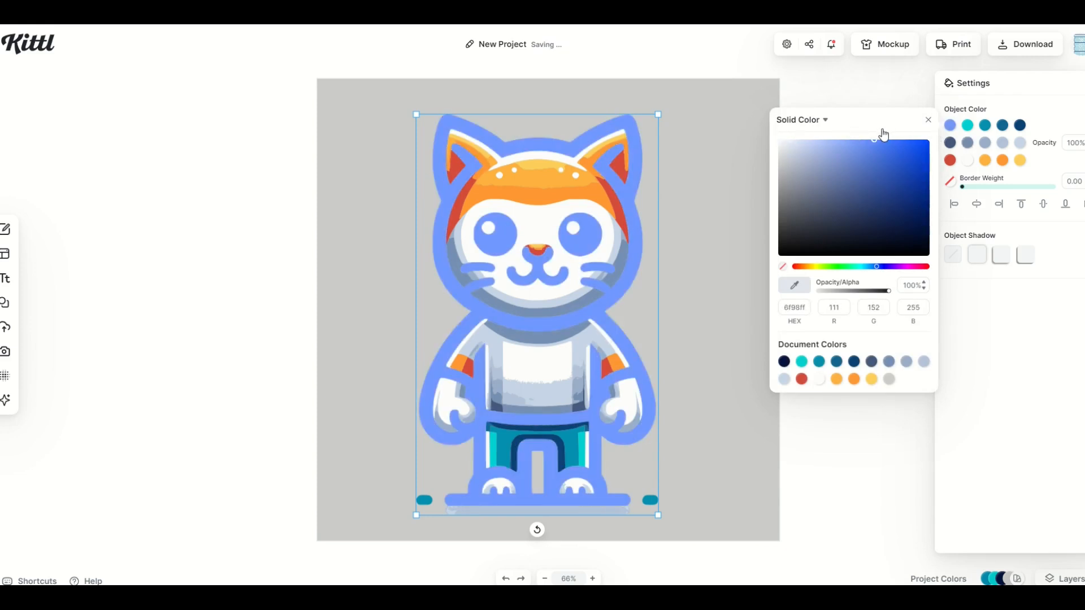
click(949, 124)
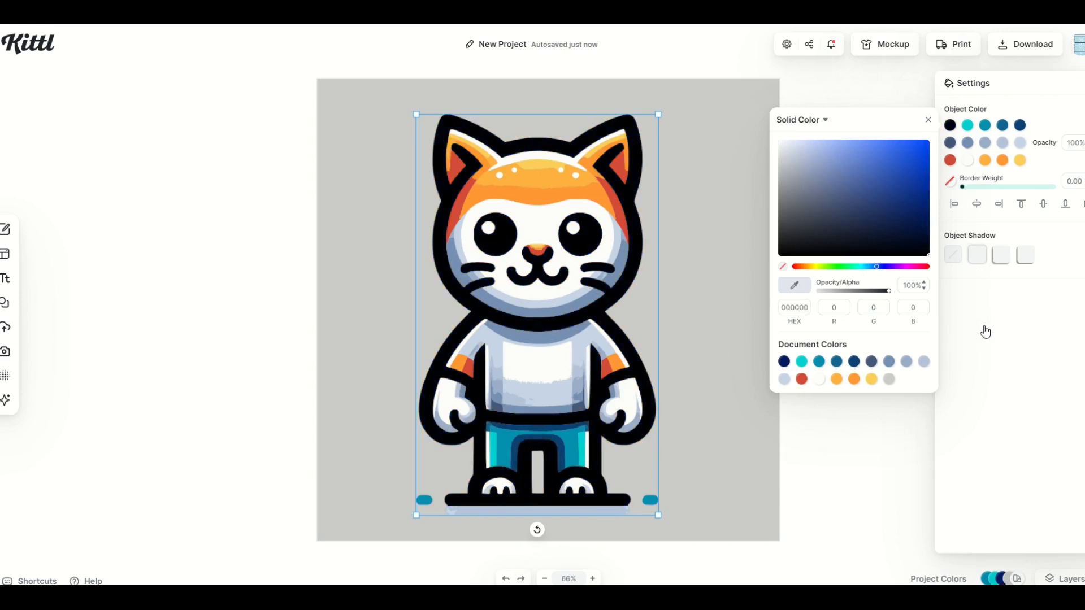
click(913, 203)
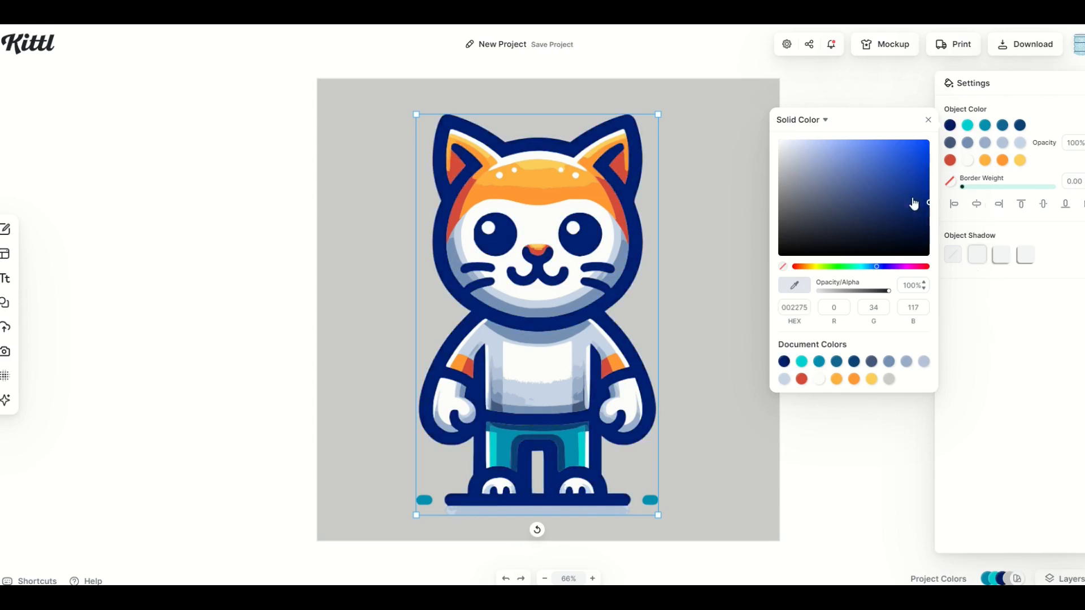
click(928, 120)
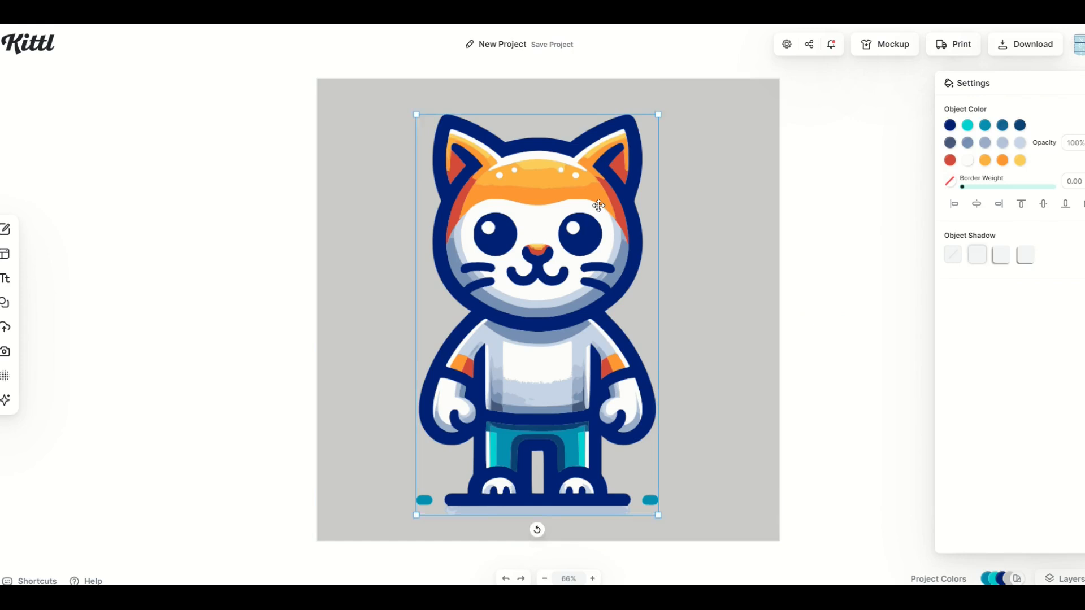
drag(599, 205, 629, 309)
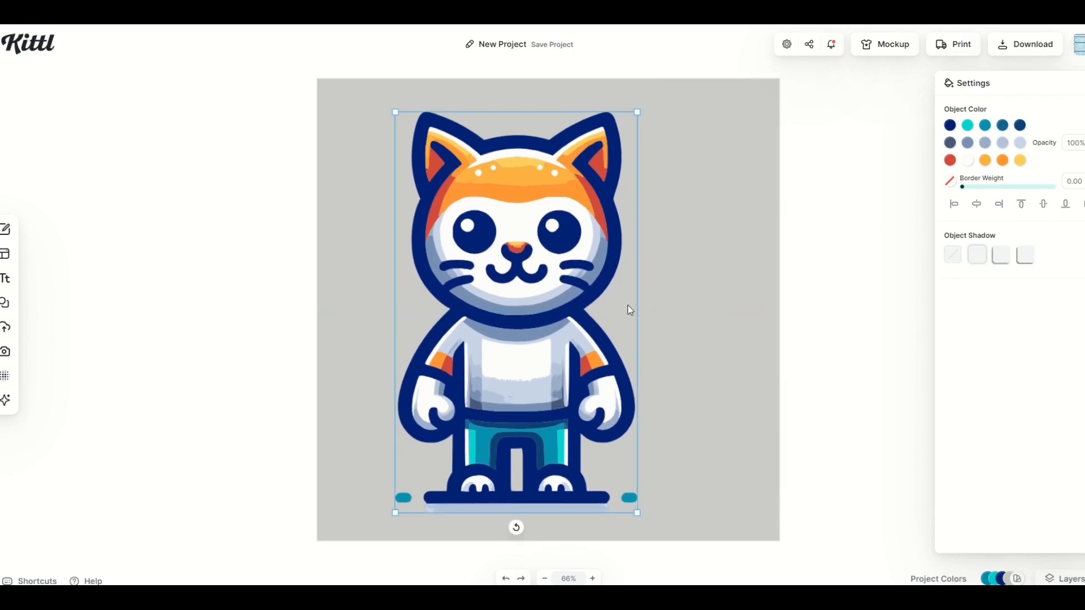
mouse_move(944, 163)
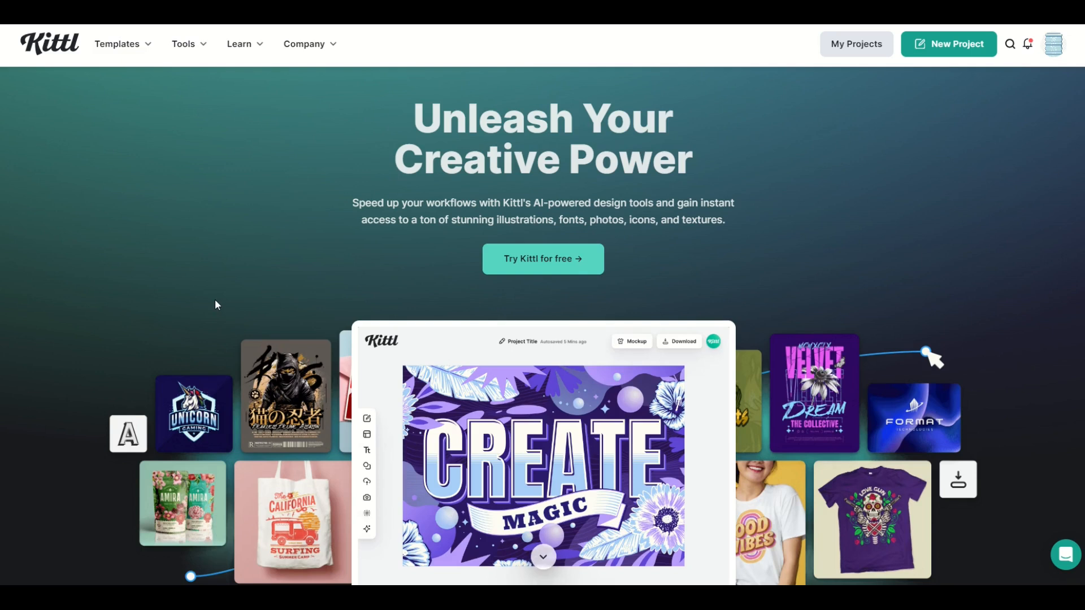
mouse_move(77, 119)
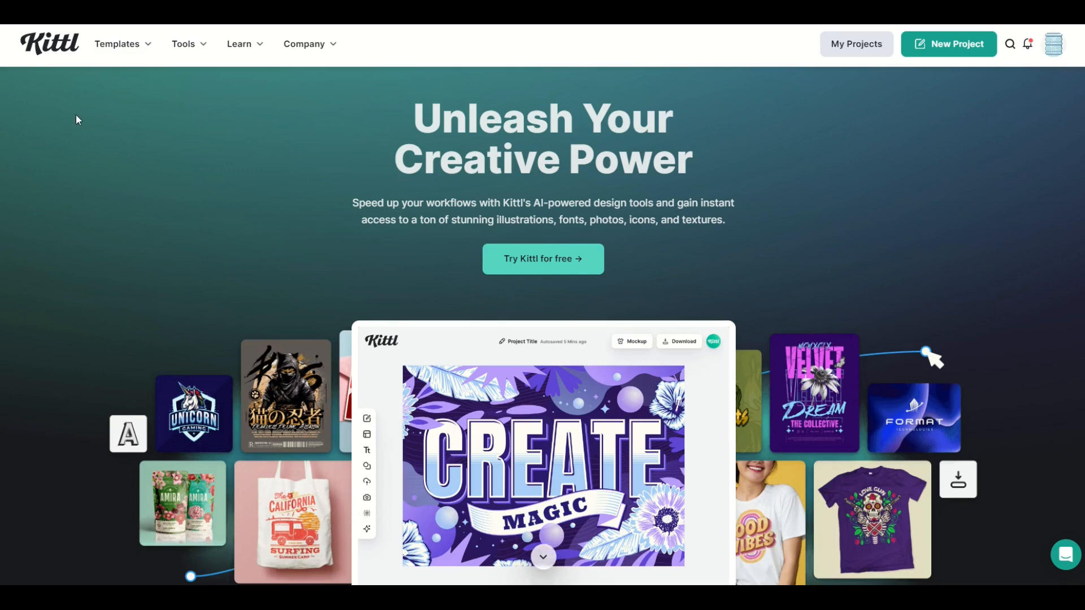
- Navigate from the homepage's Tools menu to the AI Art Feed gallery
click(119, 44)
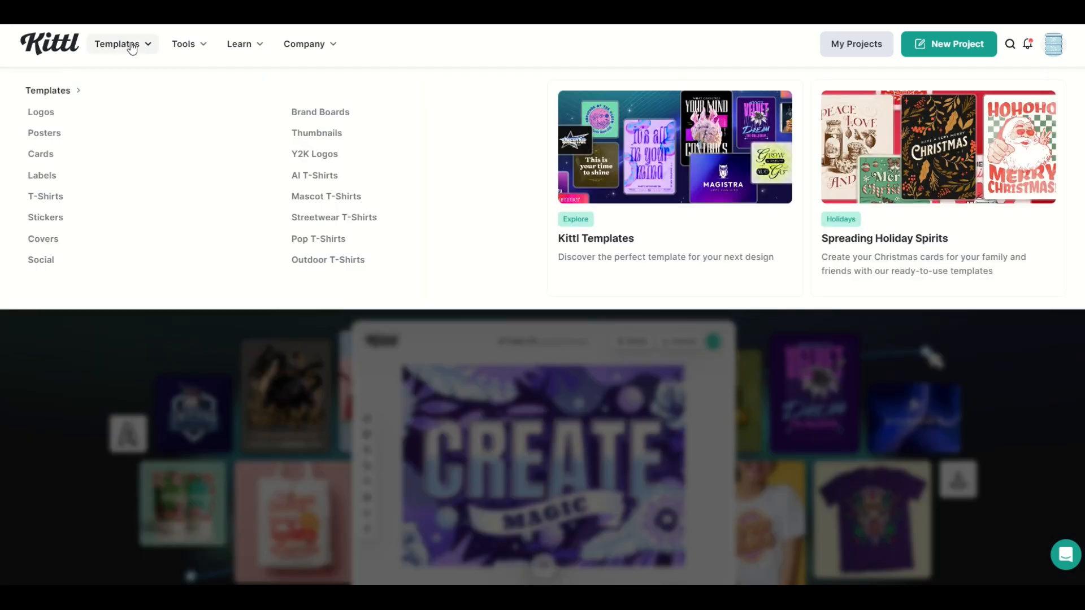
click(183, 44)
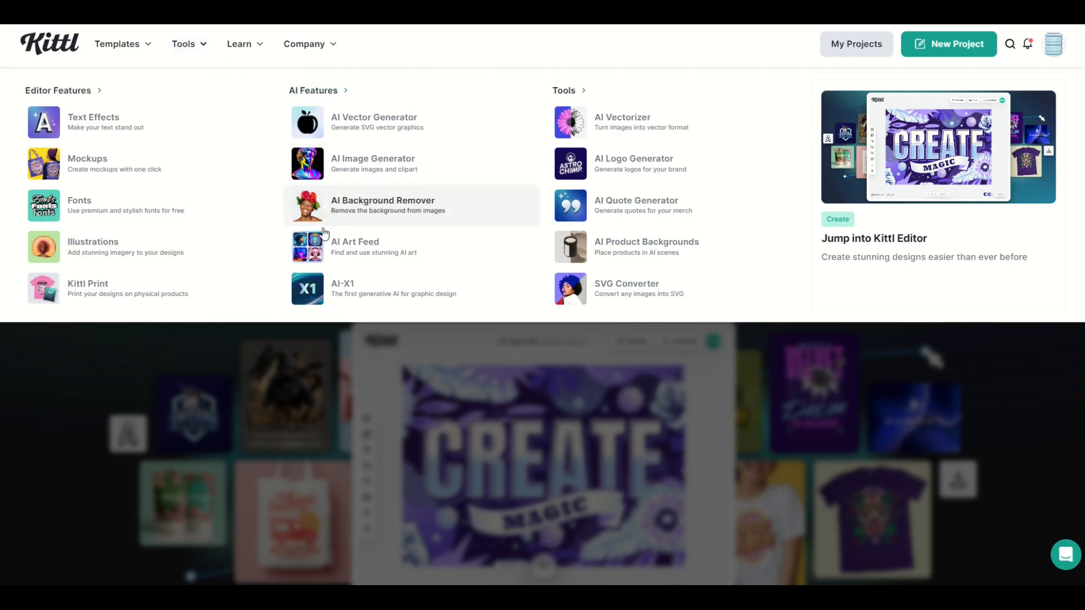
mouse_move(366, 258)
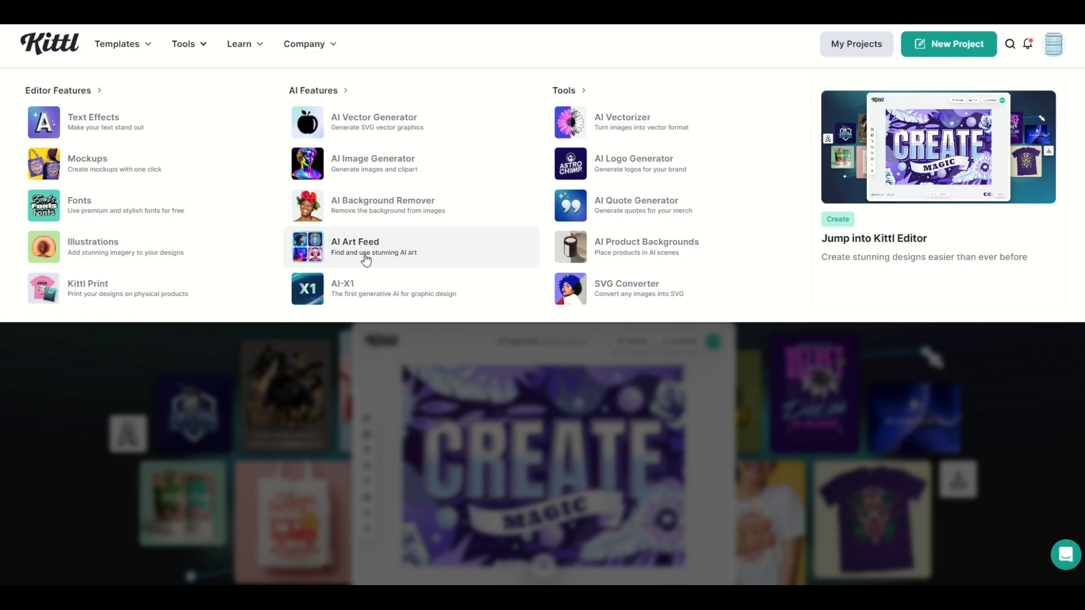
click(373, 246)
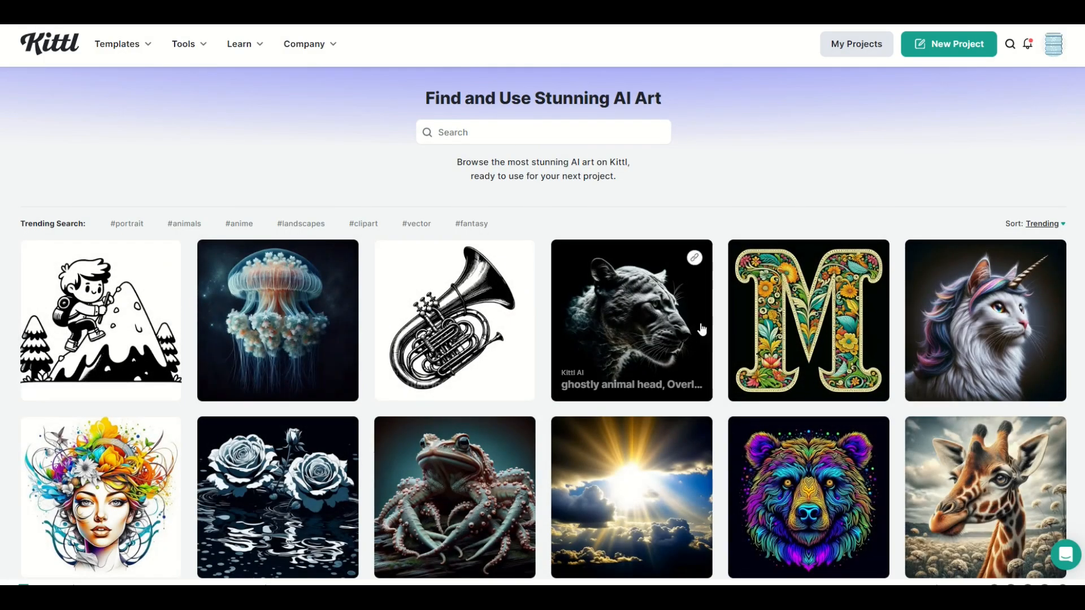
mouse_move(63, 228)
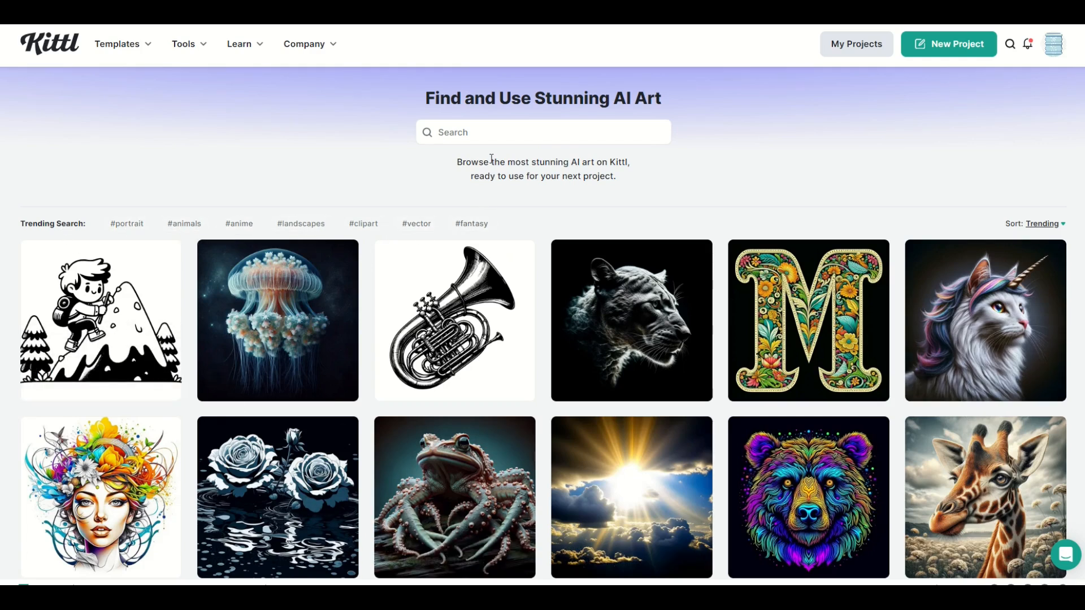
- Search the AI Art Feed for 'tiger' and reach the 'tiger in hippie look' artwork
text(tiger)
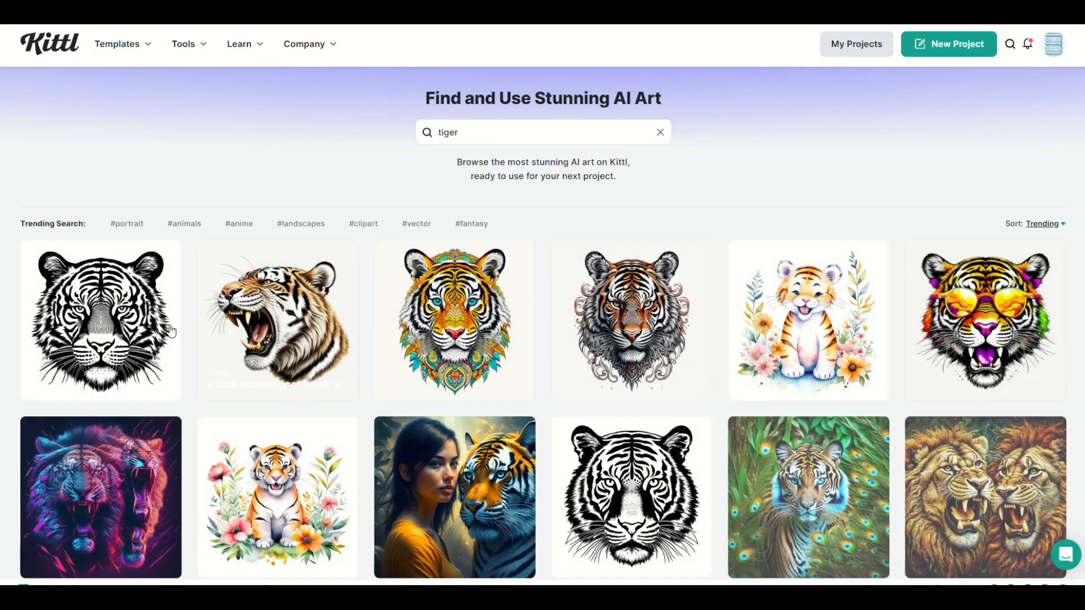
mouse_move(949, 475)
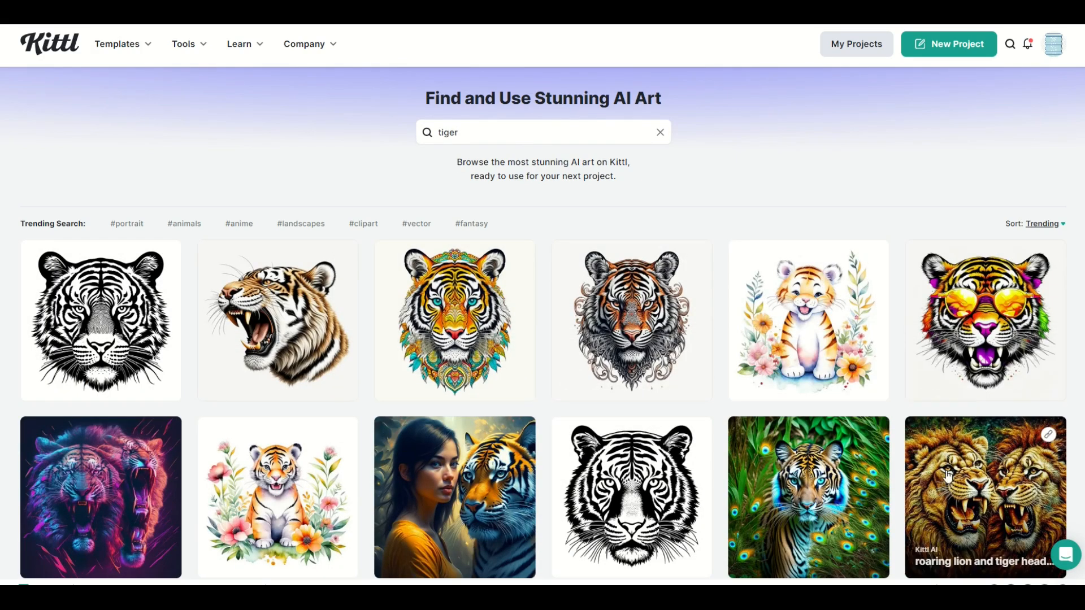
scroll(down, 3)
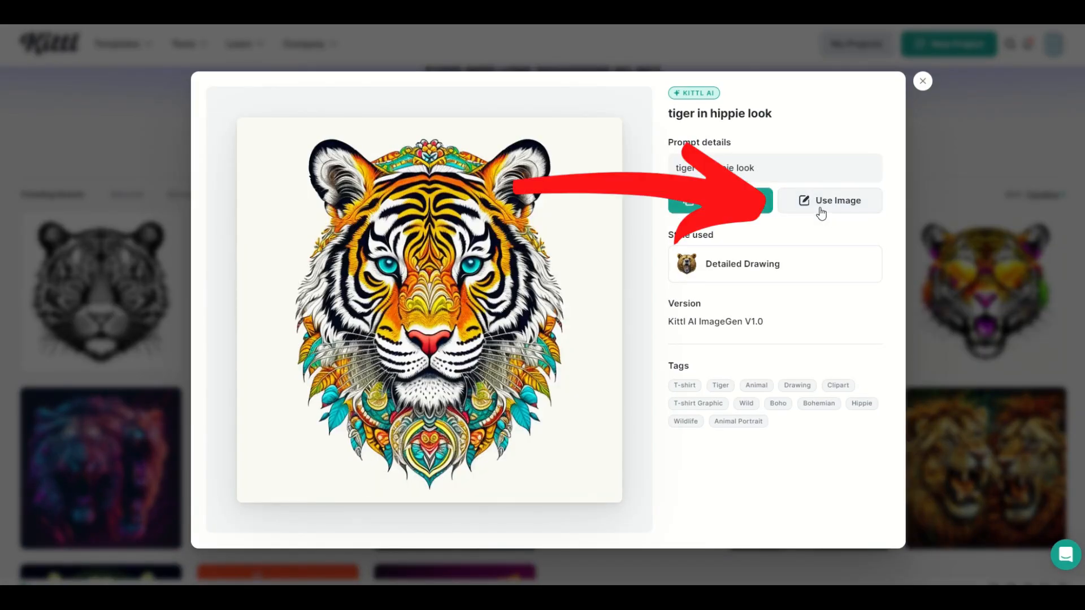
- Use the tiger image in a design, opening a new project with an empty canvas
click(829, 202)
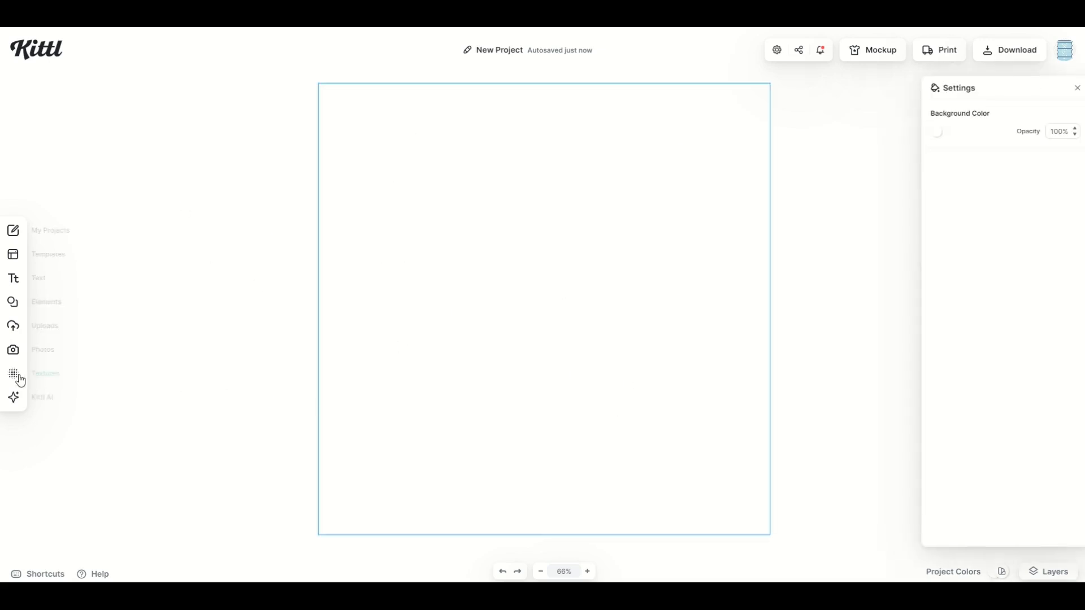
- Start a Kittl AI image generation with the prompt "dog"
click(13, 396)
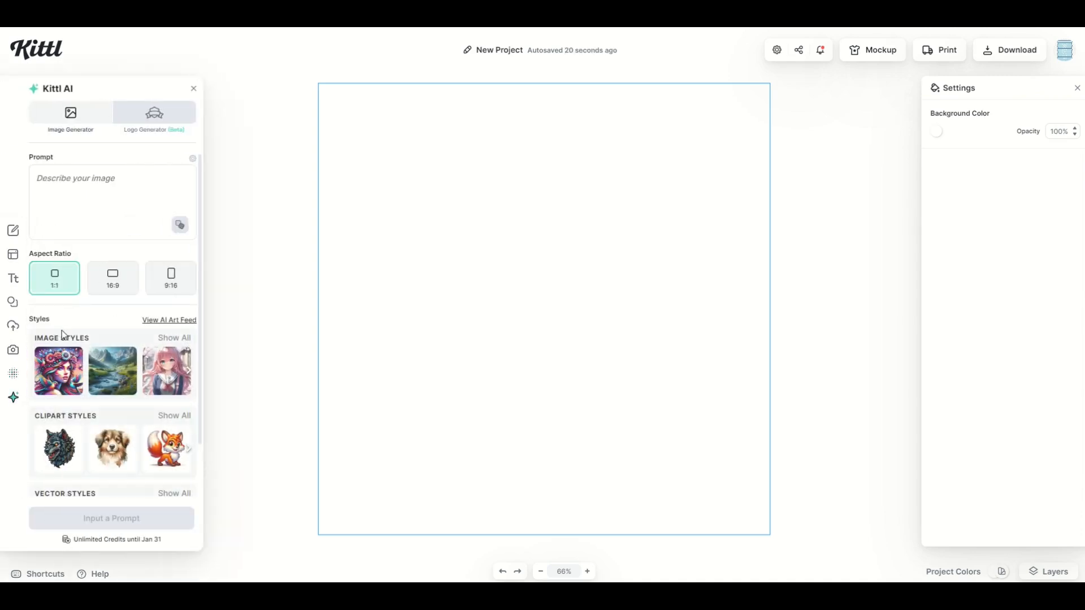
click(89, 184)
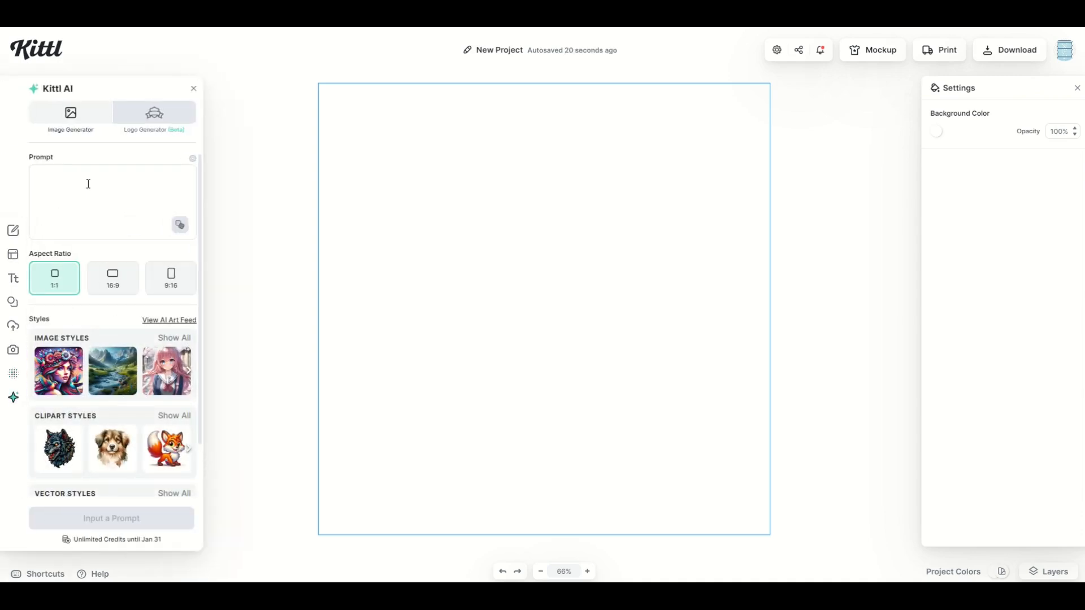
text(dog)
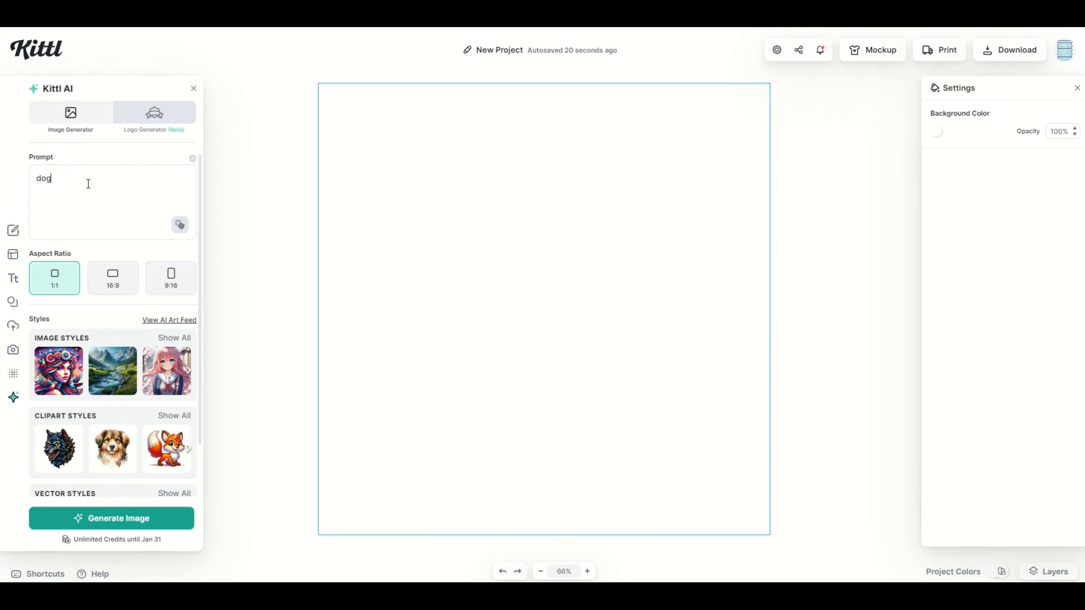
- Set the aspect ratio to tall 9:16 and show the full style gallery
click(113, 278)
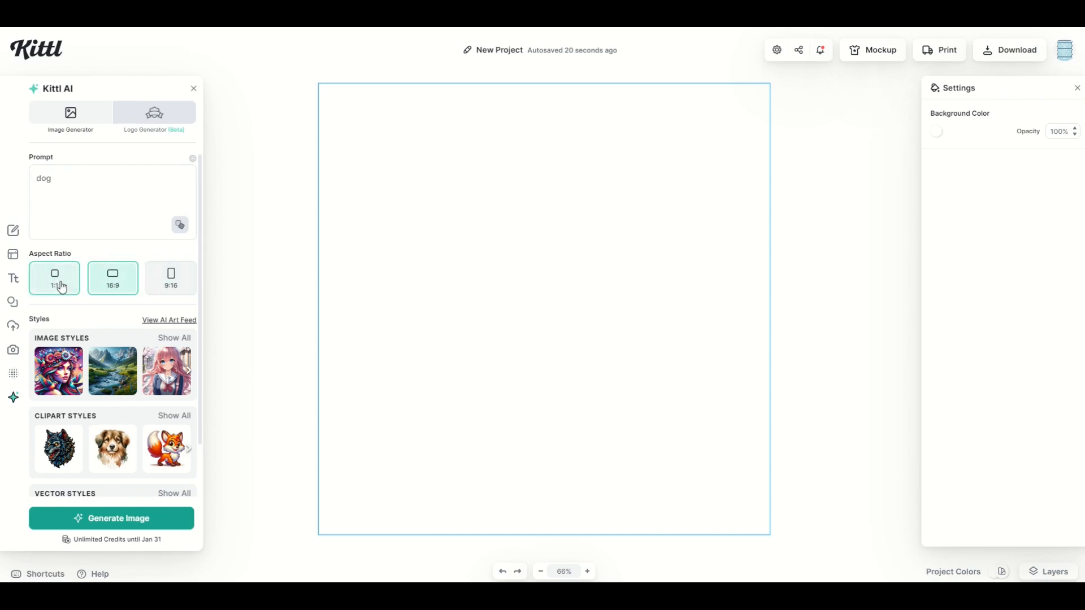
click(170, 278)
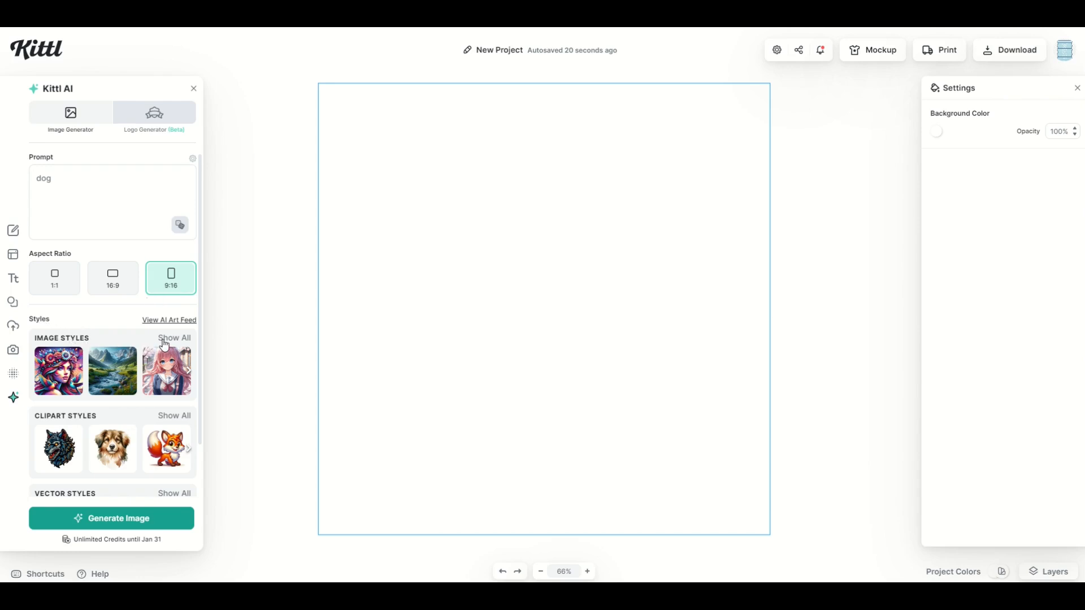
click(174, 337)
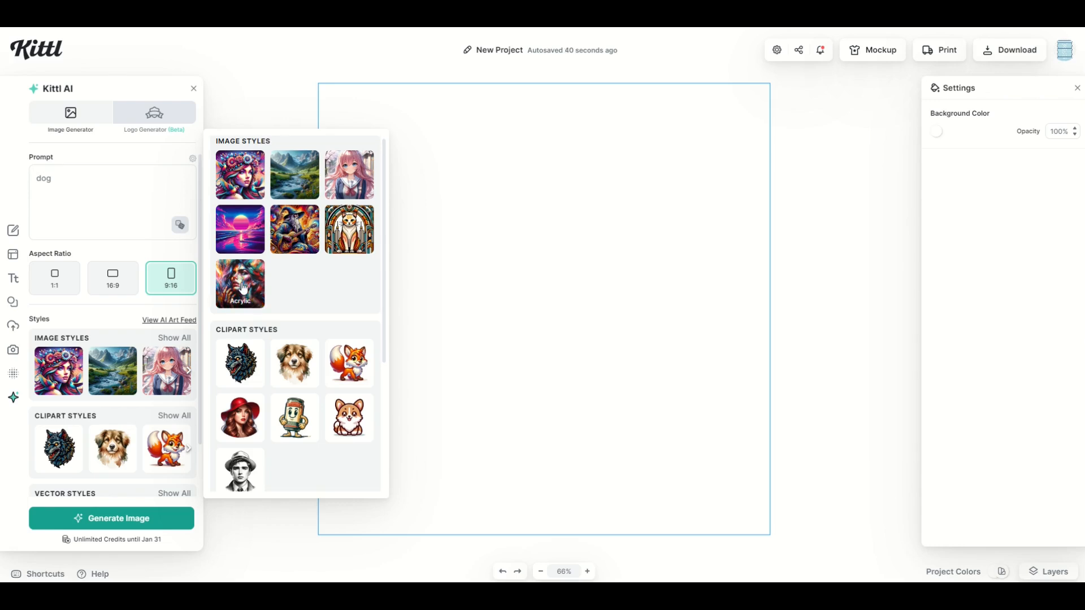
- Scroll the style gallery down past the clipart styles to the vector styles
scroll(down, 3)
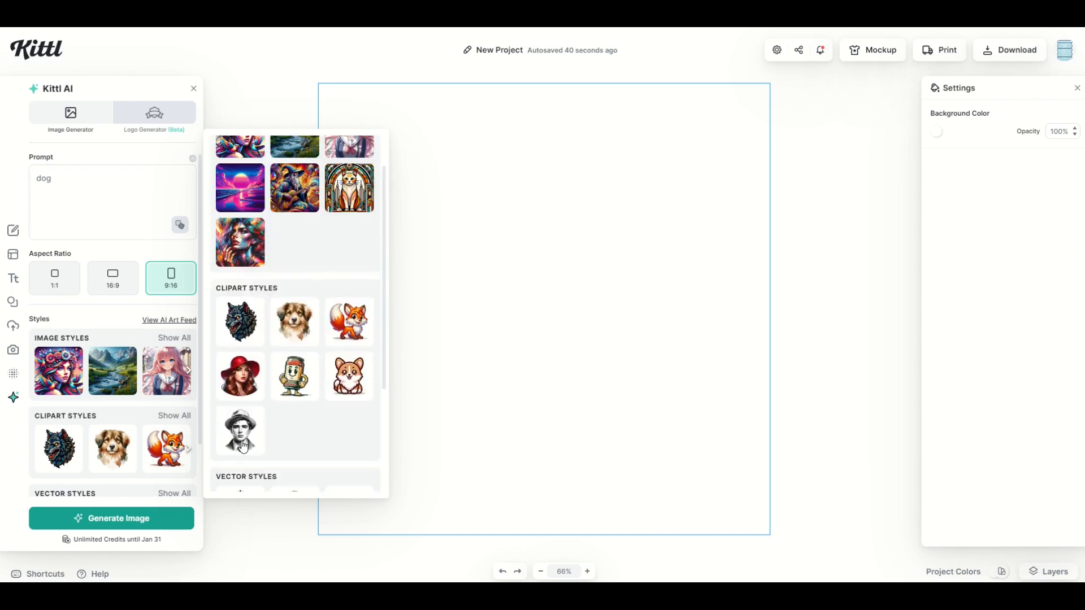
scroll(down, 3)
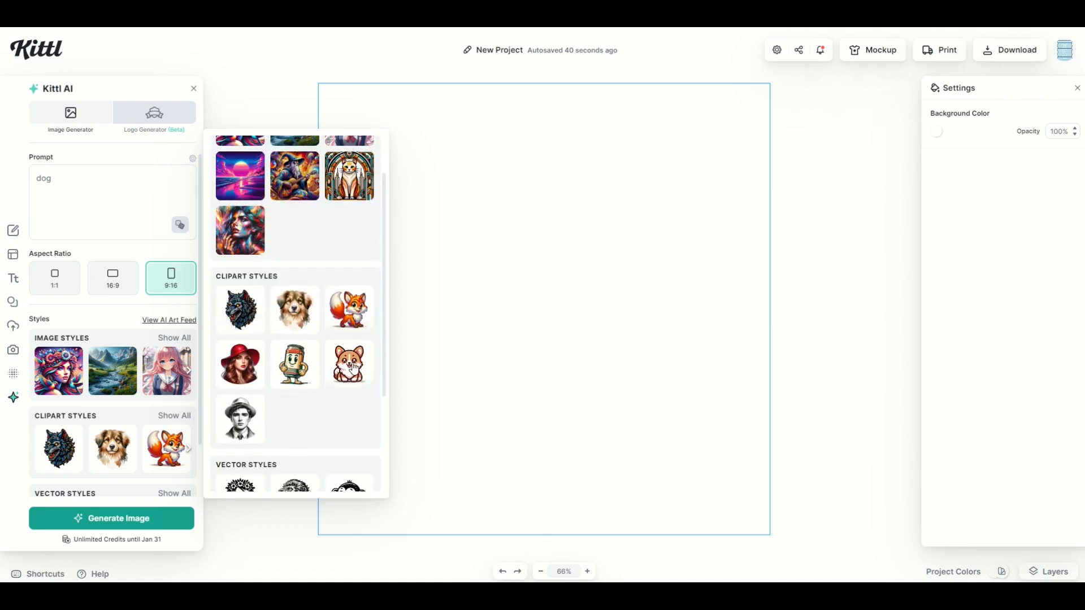
mouse_move(327, 369)
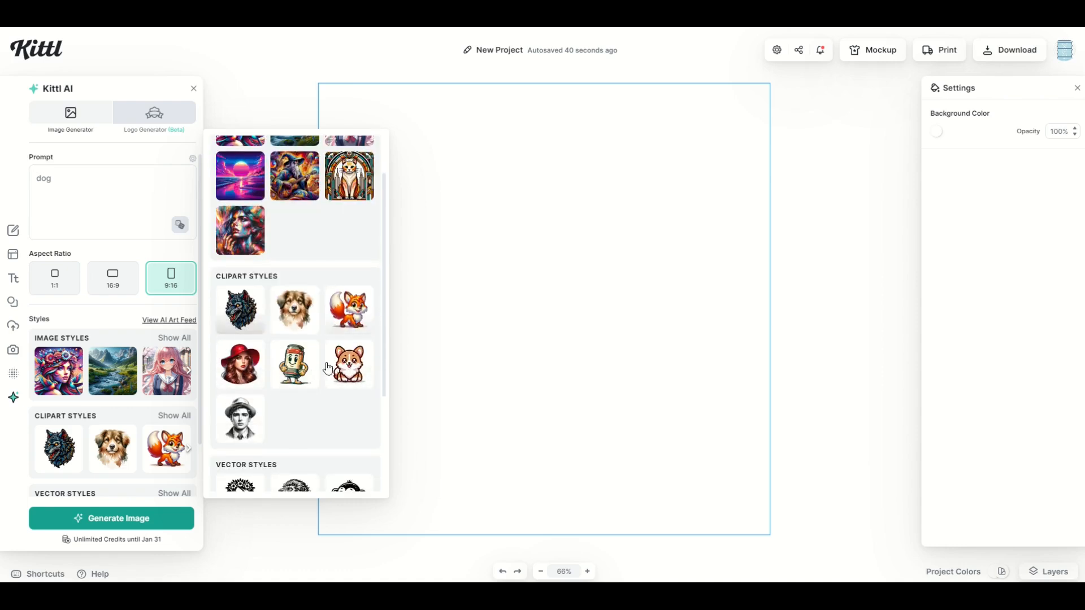
mouse_move(240, 312)
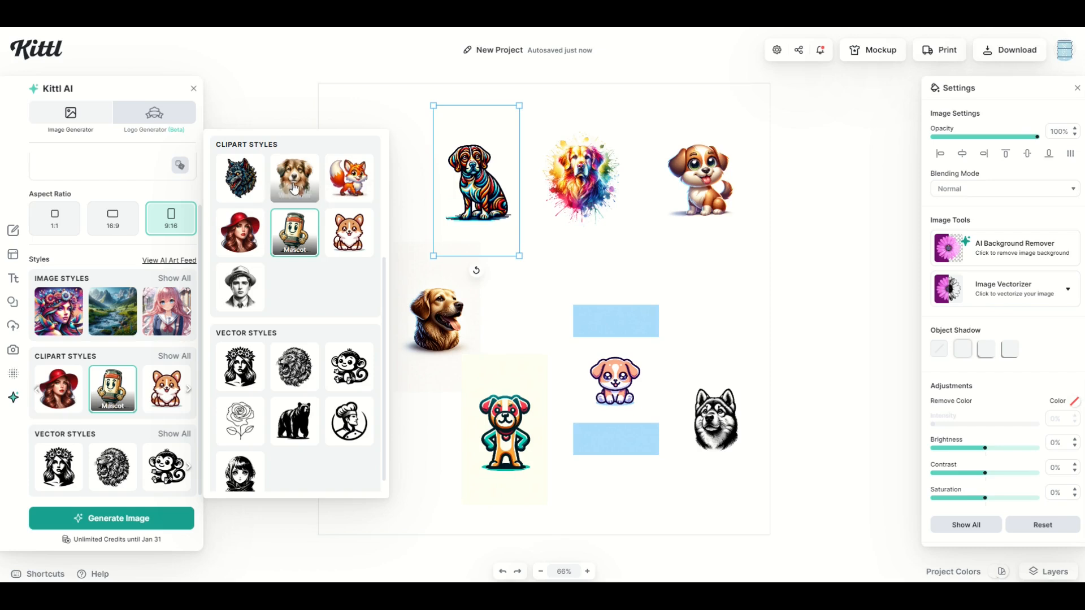
mouse_move(397, 197)
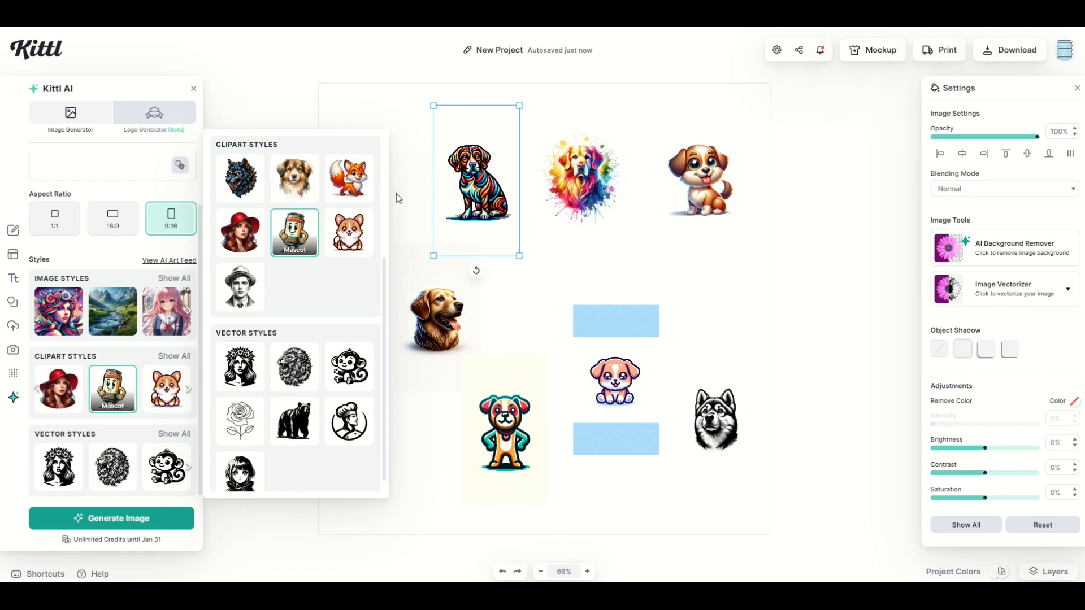
mouse_move(685, 185)
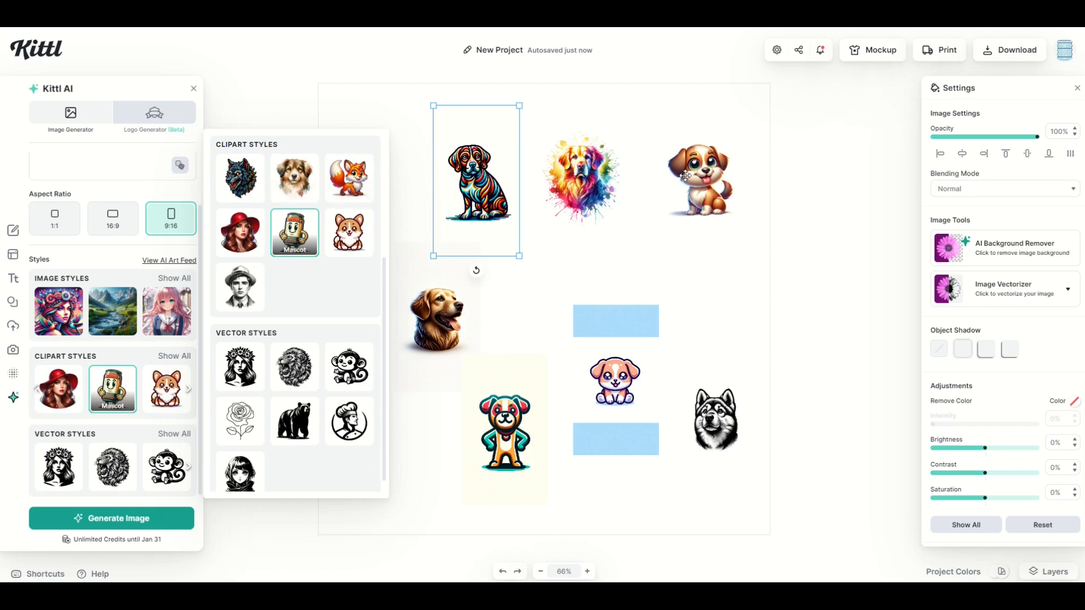
mouse_move(240, 233)
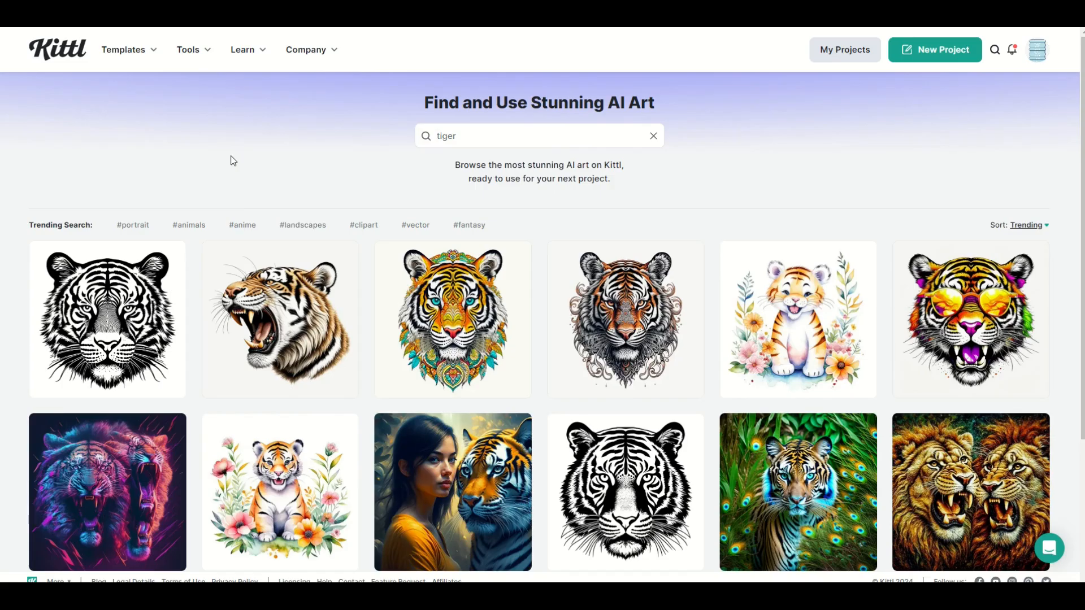
- Leave the tiger results in the AI art feed for the Templates gallery
scroll(down, 3)
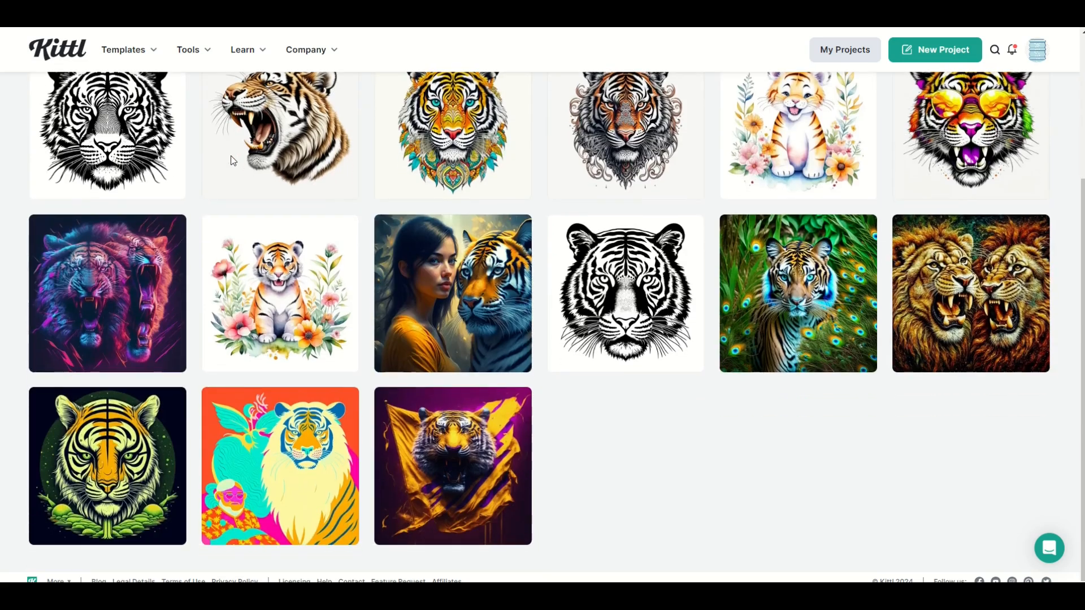
scroll(up, 3)
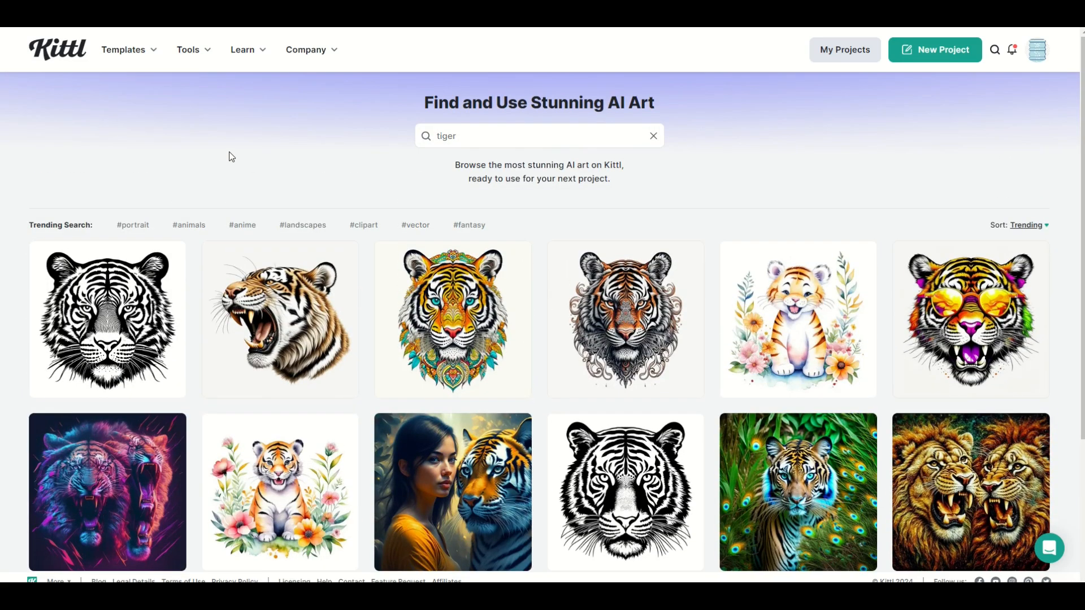
double_click(446, 136)
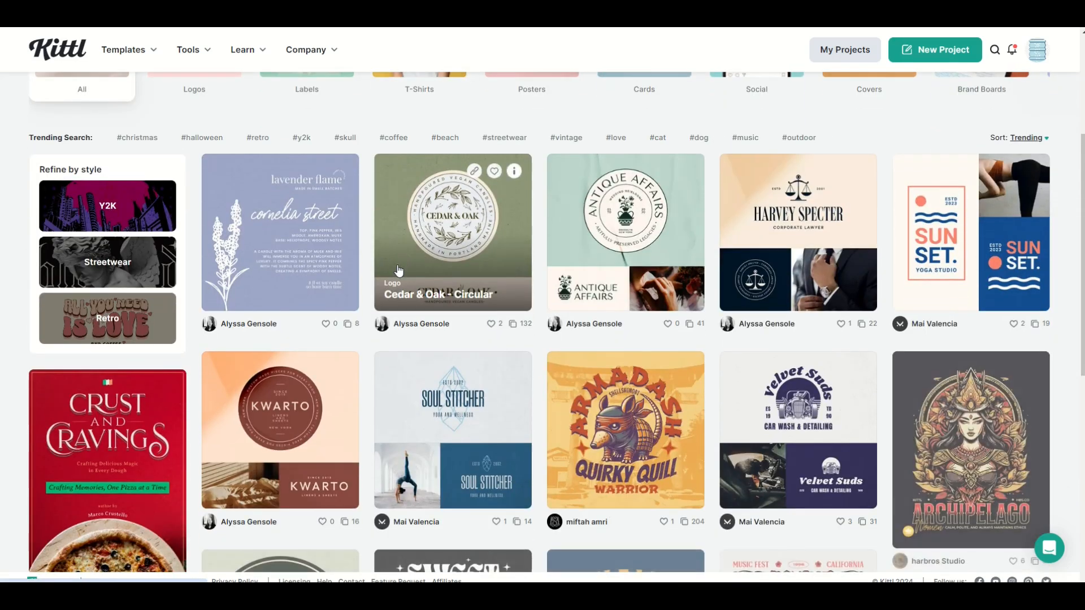
- Scroll down the template gallery through logos, posters and T-shirt designs
scroll(down, 3)
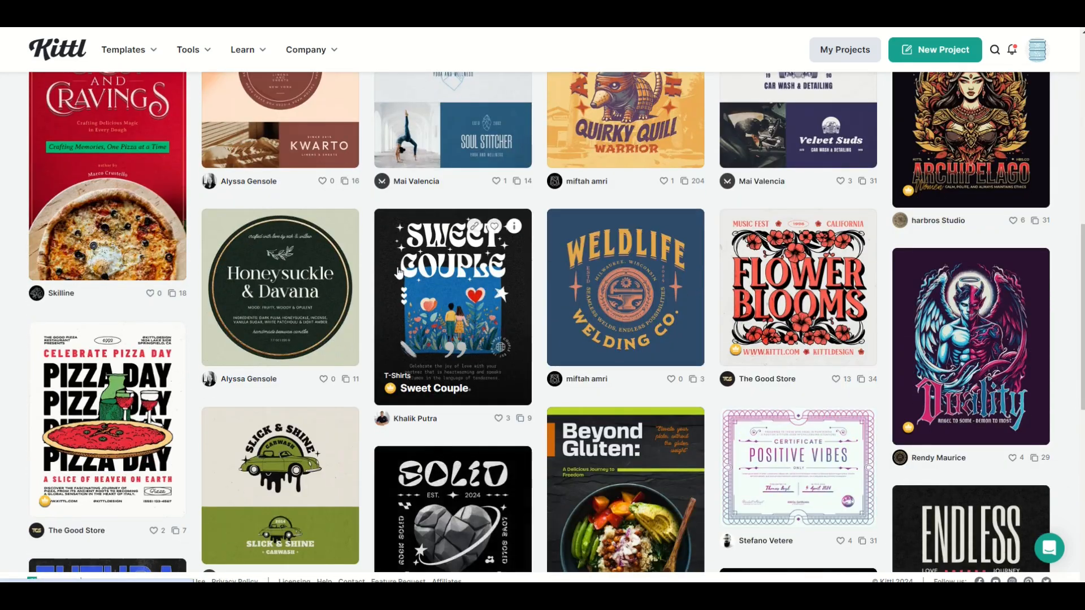
scroll(down, 3)
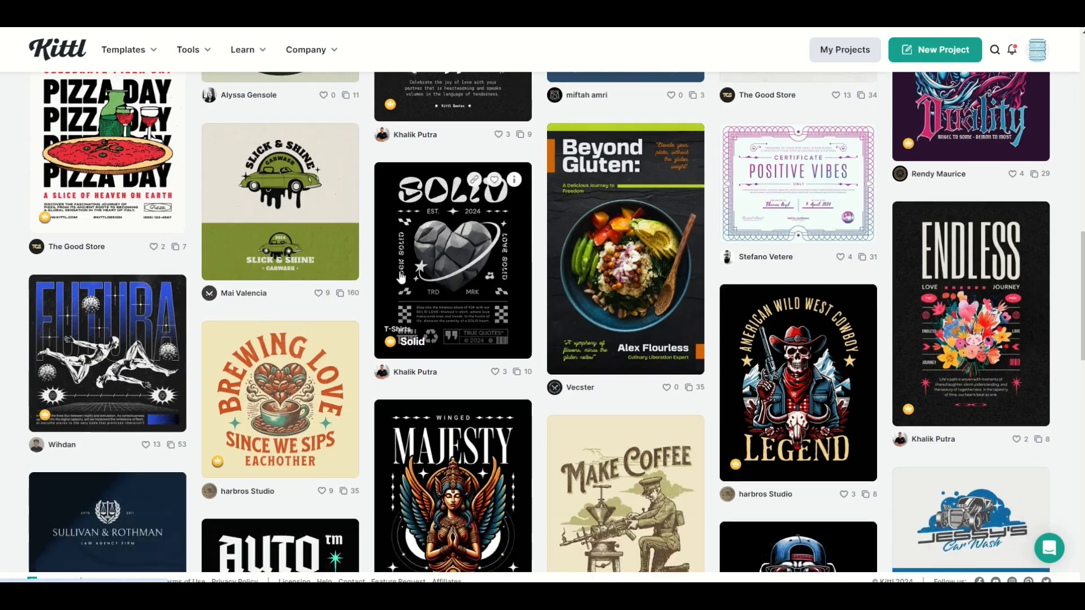